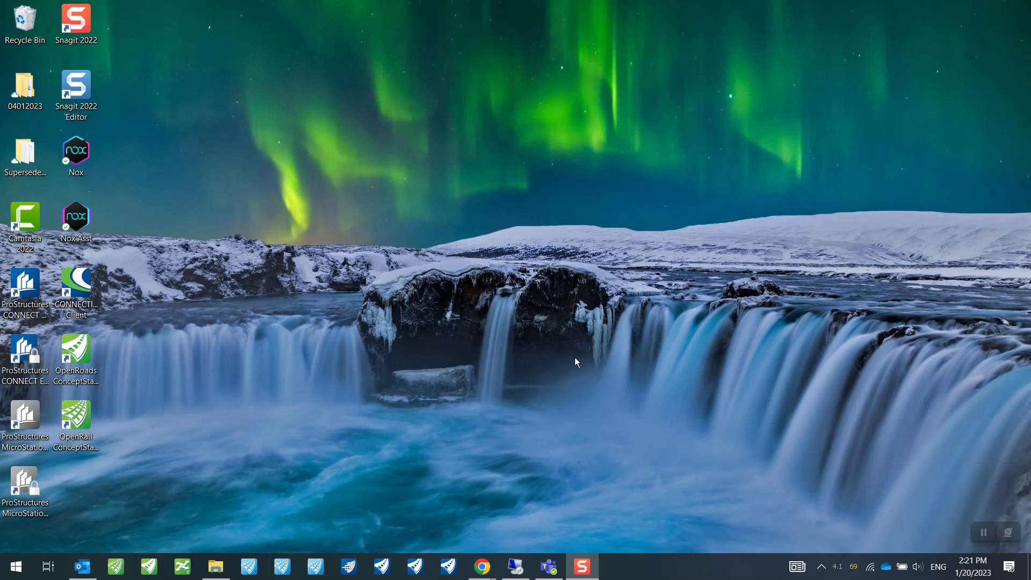
mouse_move(444, 422)
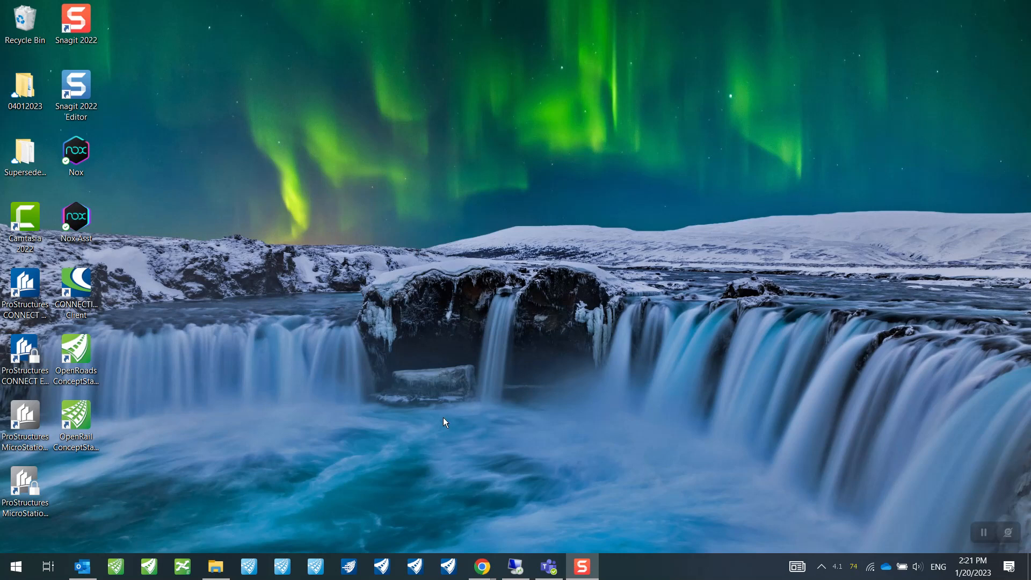
mouse_move(463, 432)
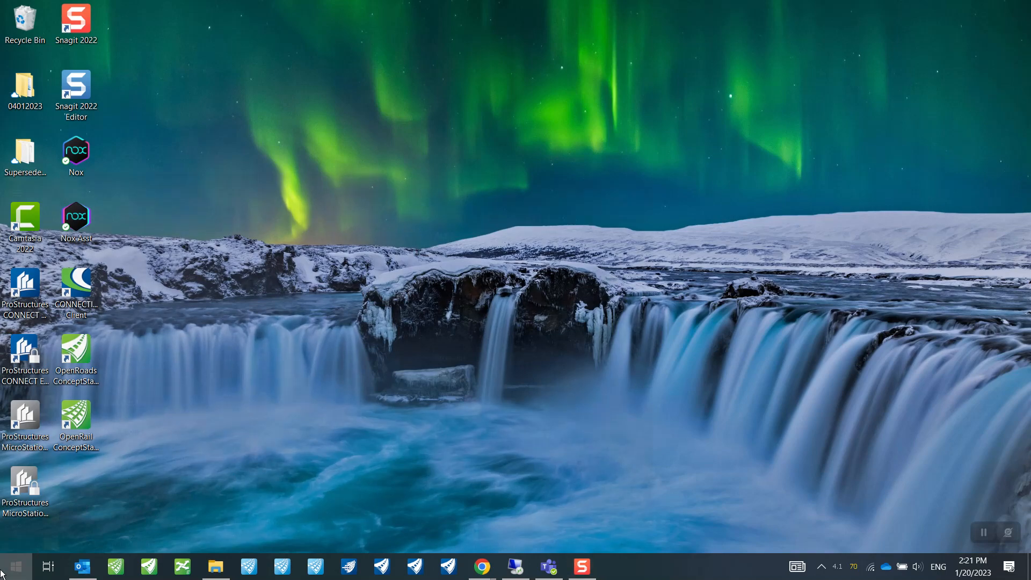
Step: Dismiss the Start-up Tips and update notice, then view and close About Google Earth
type("googl")
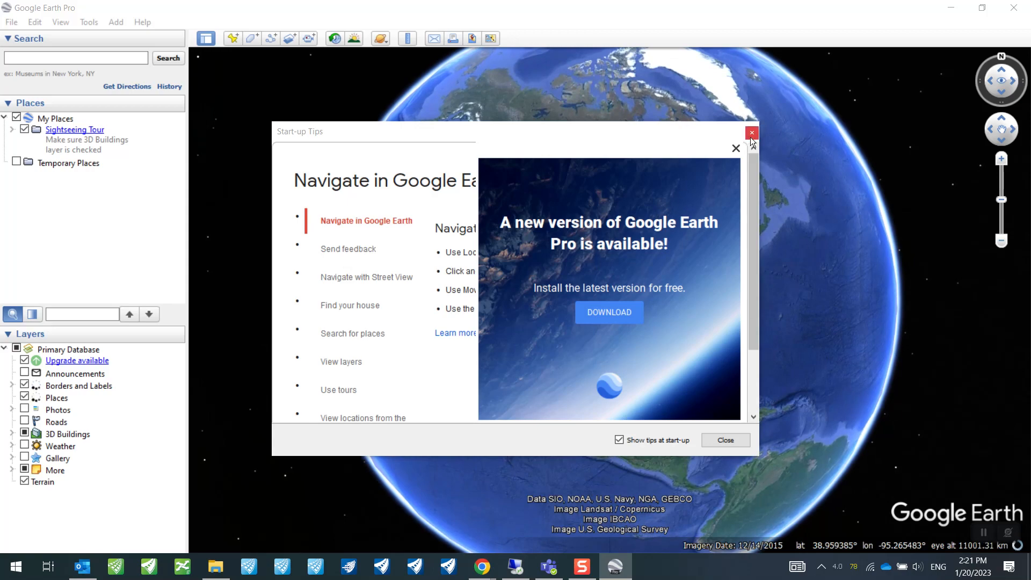
left_click(752, 132)
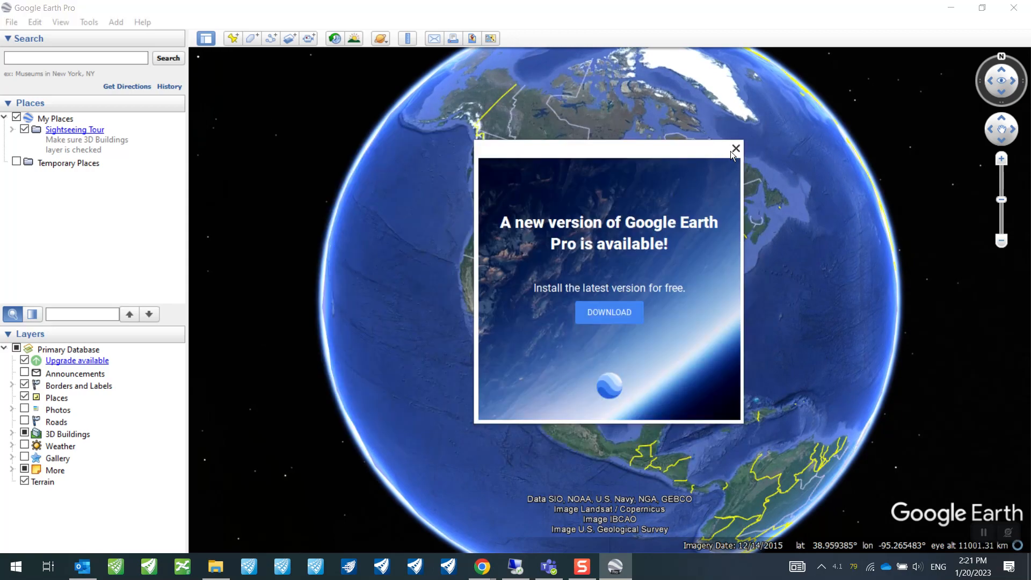
left_click(735, 147)
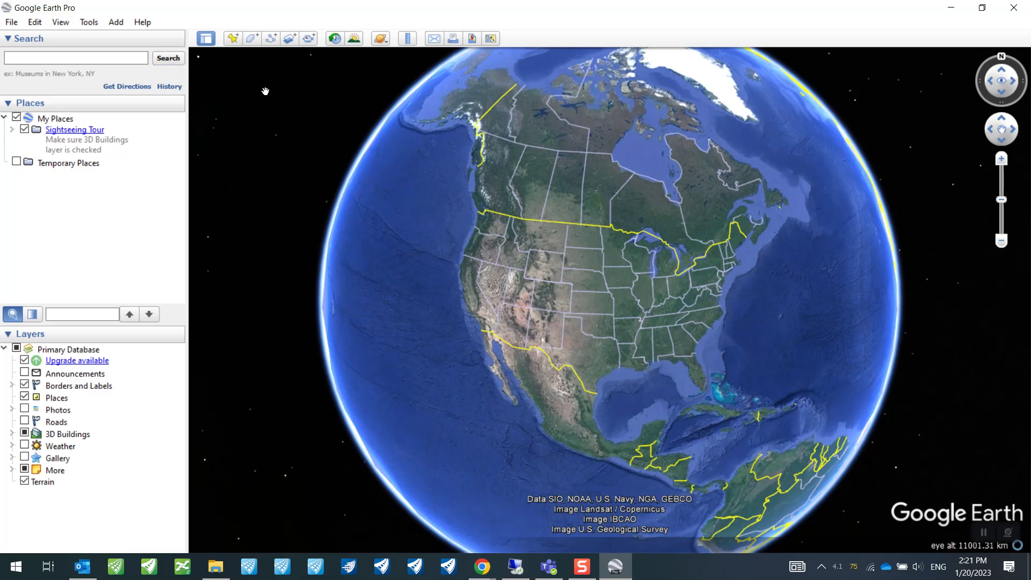
mouse_move(142, 22)
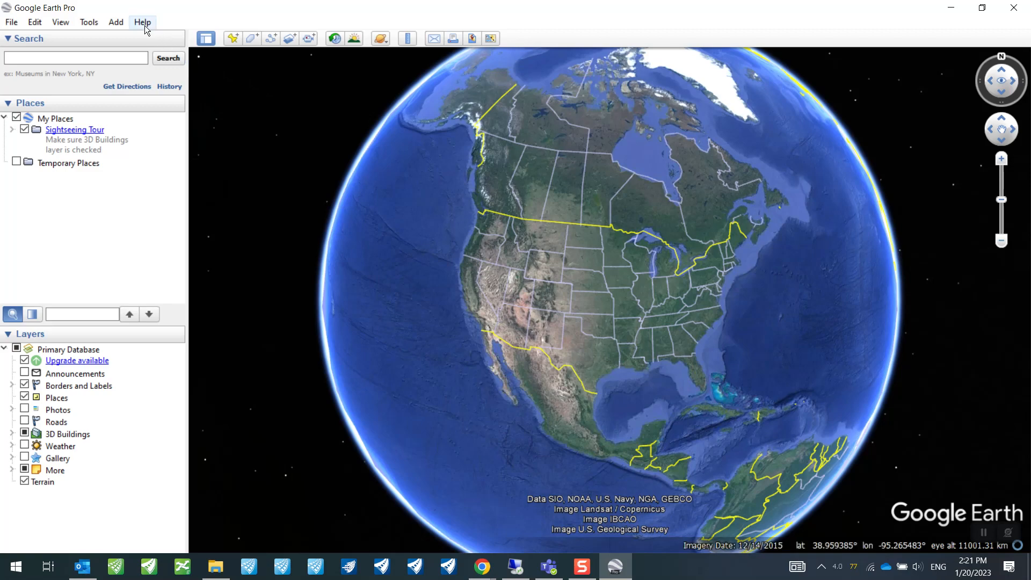
left_click(141, 21)
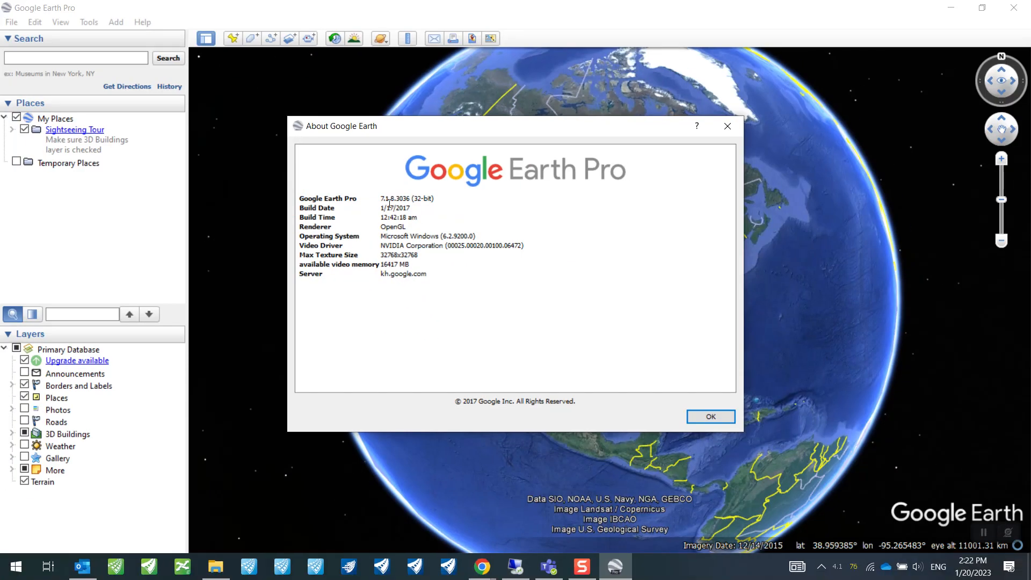
mouse_move(683, 163)
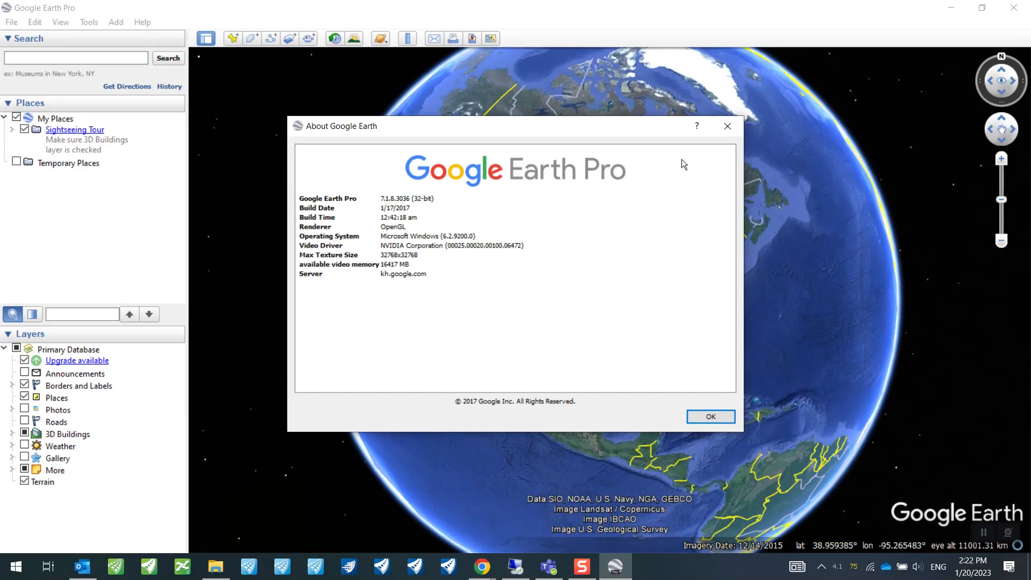
left_click(710, 417)
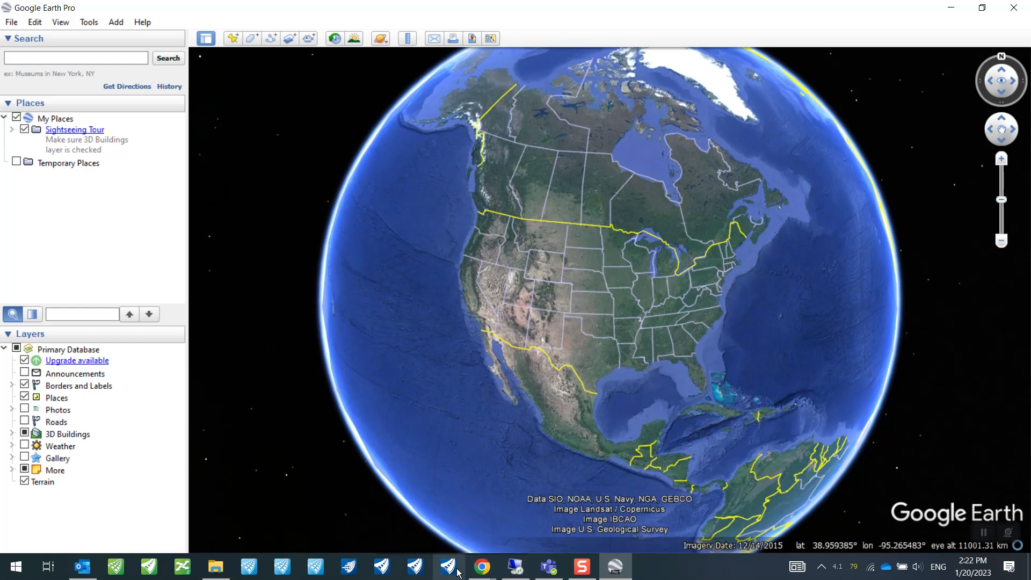
Step: Launch OpenRoads Designer and keep the Training-Metric workset on the start page
left_click(447, 566)
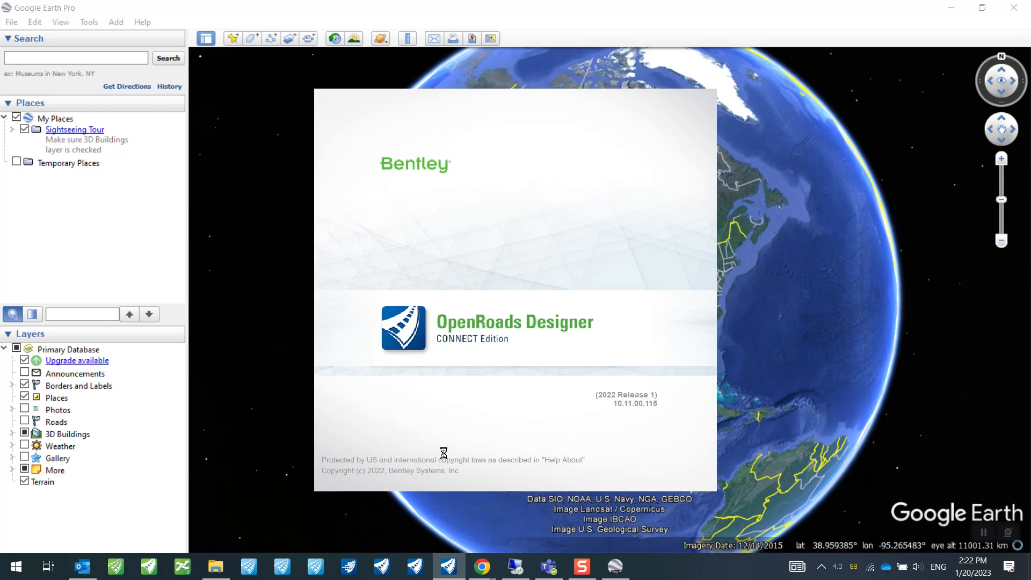
mouse_move(471, 294)
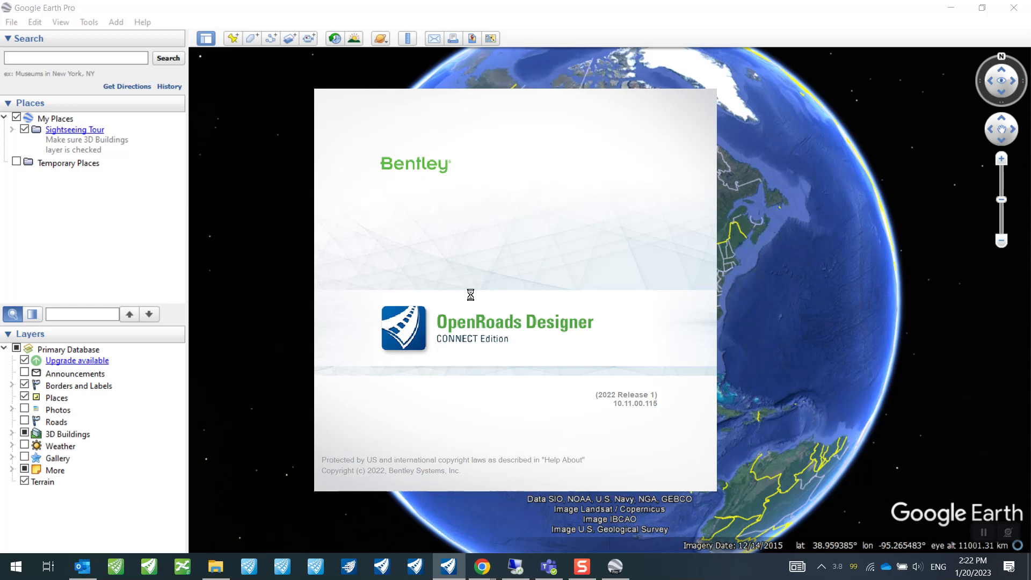
mouse_move(850, 257)
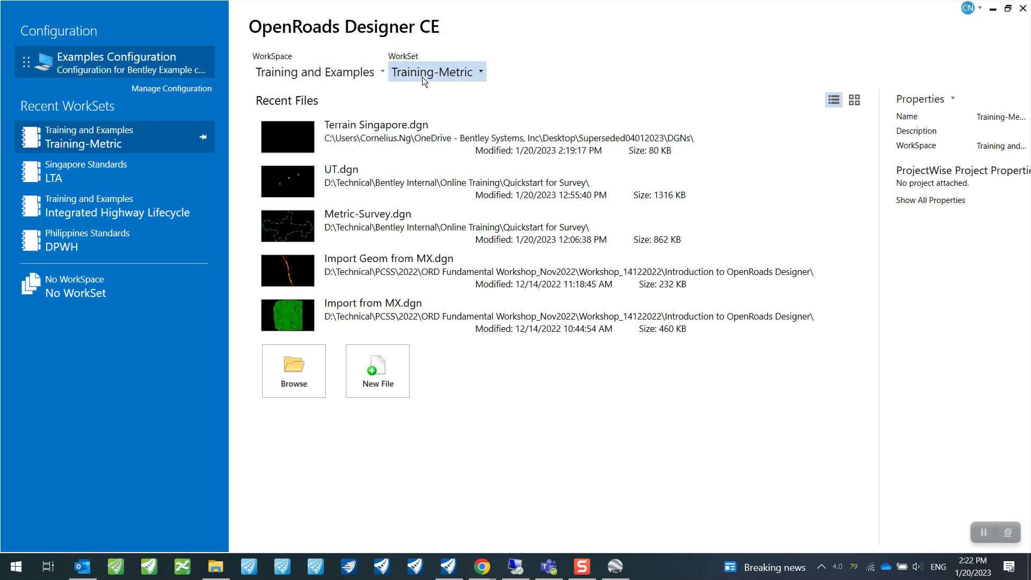
left_click(461, 136)
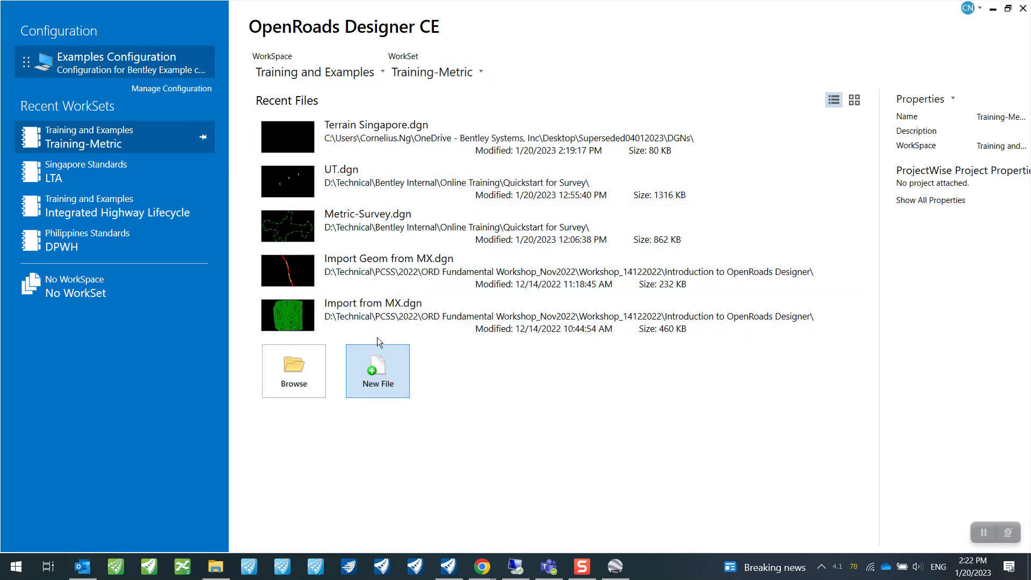
Step: Create Terrain Singapore.dgn in the DGNs folder using the Seed3D - Metric Training seed
left_click(377, 371)
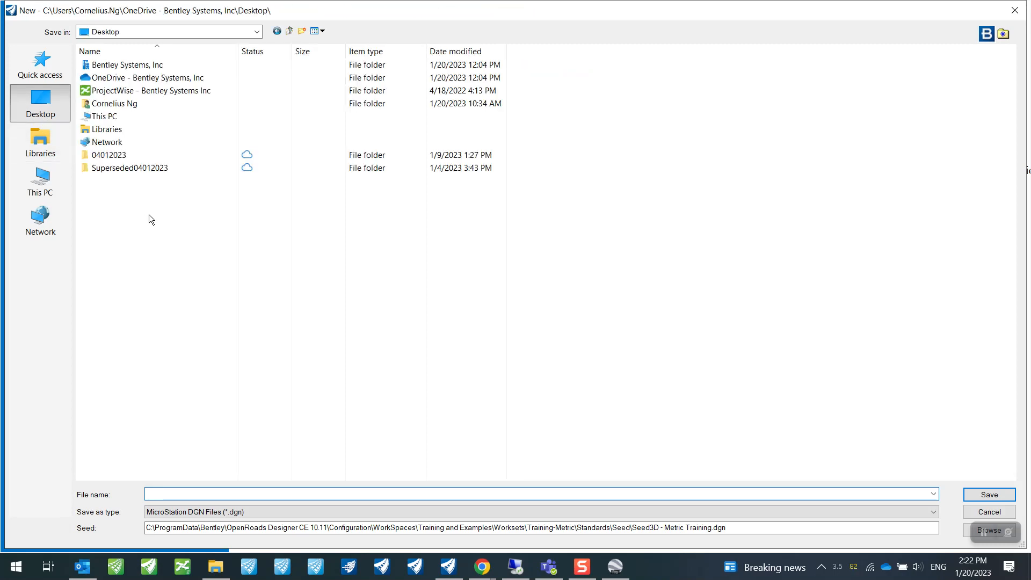
double_click(131, 168)
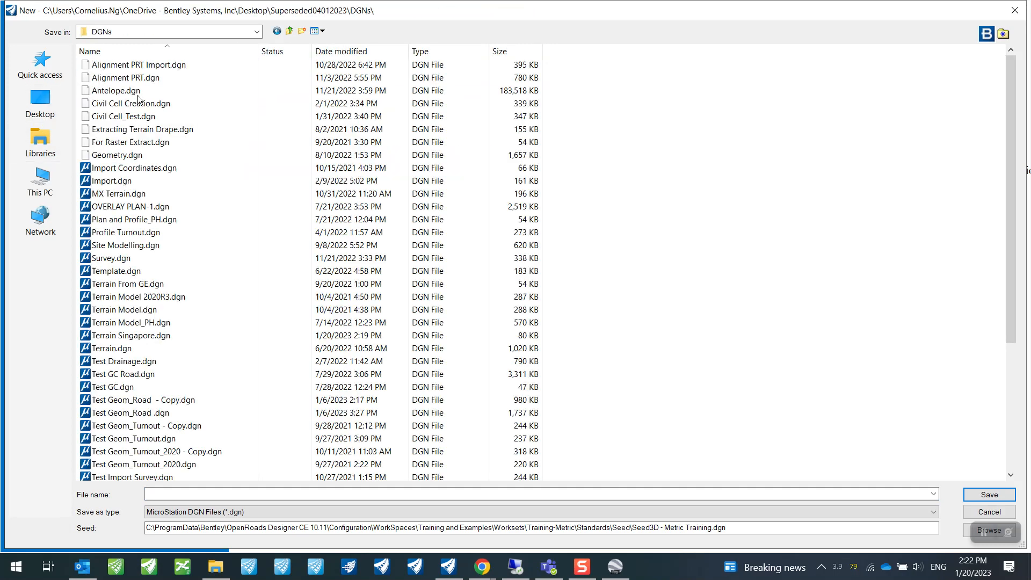
type("Terrain SIngapore")
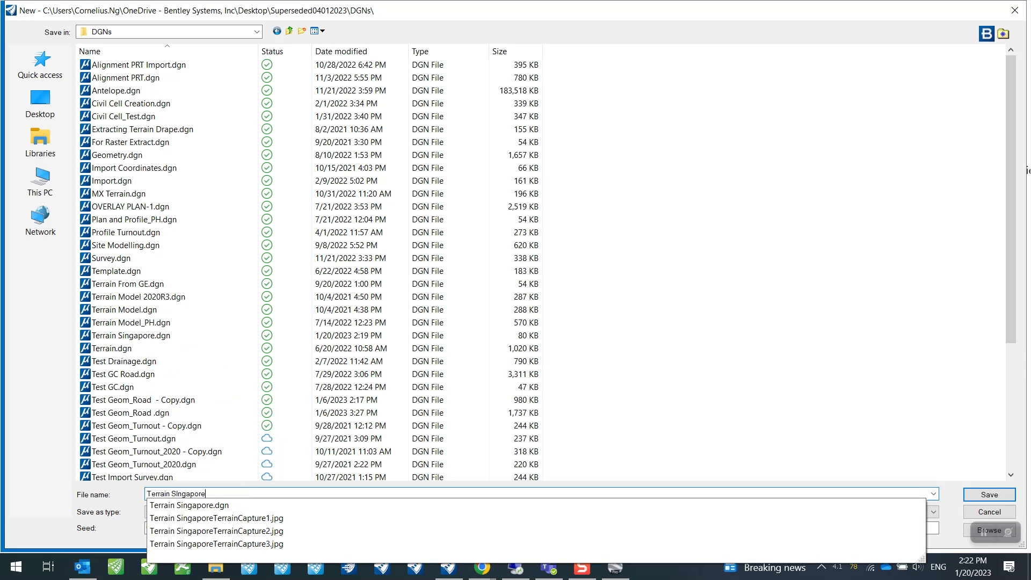
key("Backspace")
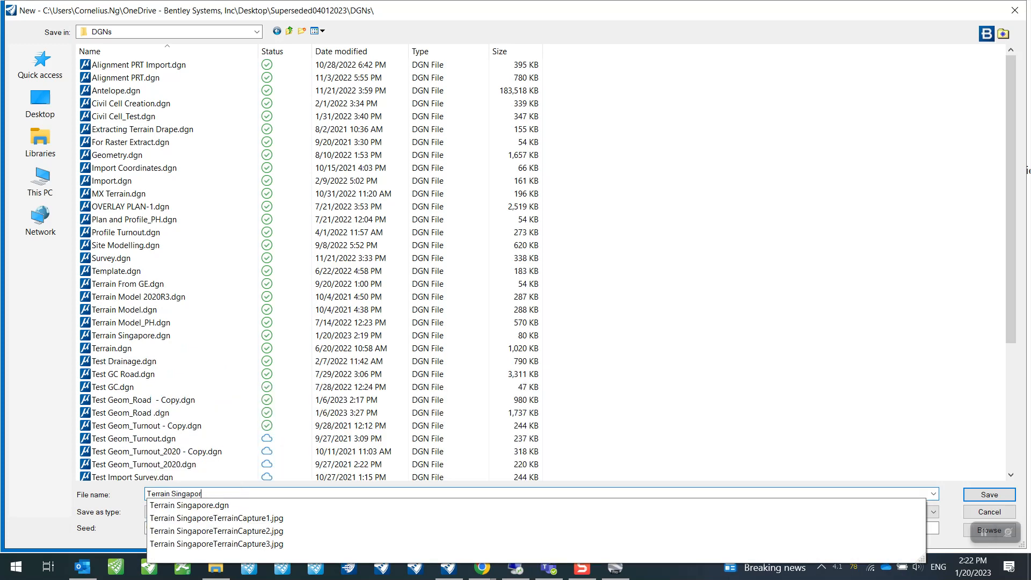
mouse_move(190, 505)
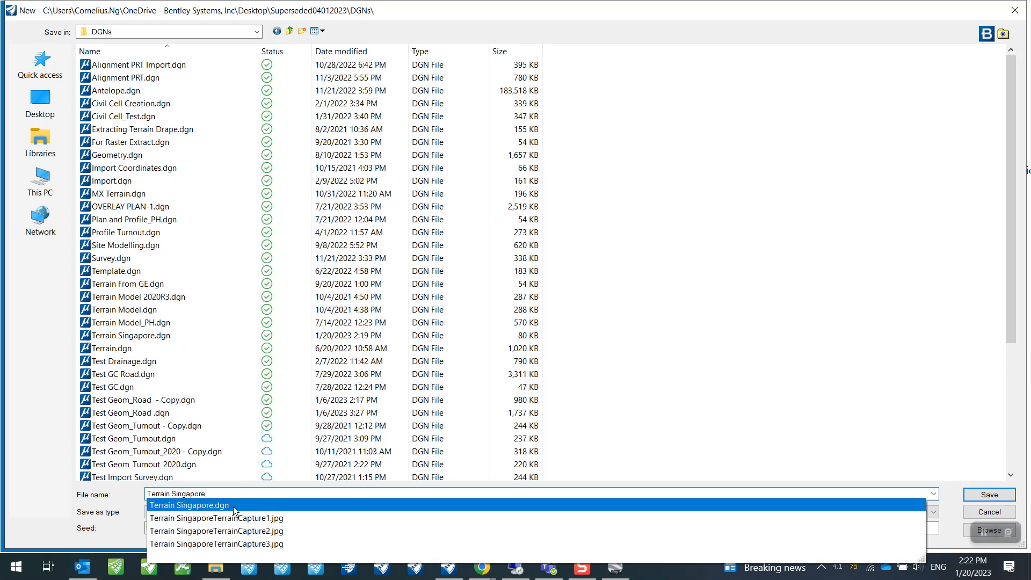
left_click(189, 505)
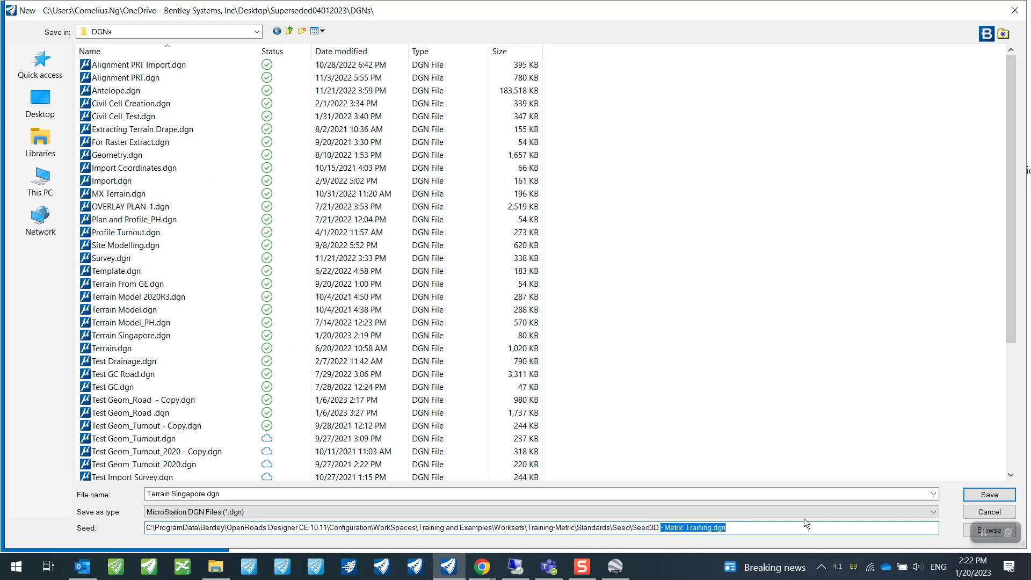
left_click(989, 530)
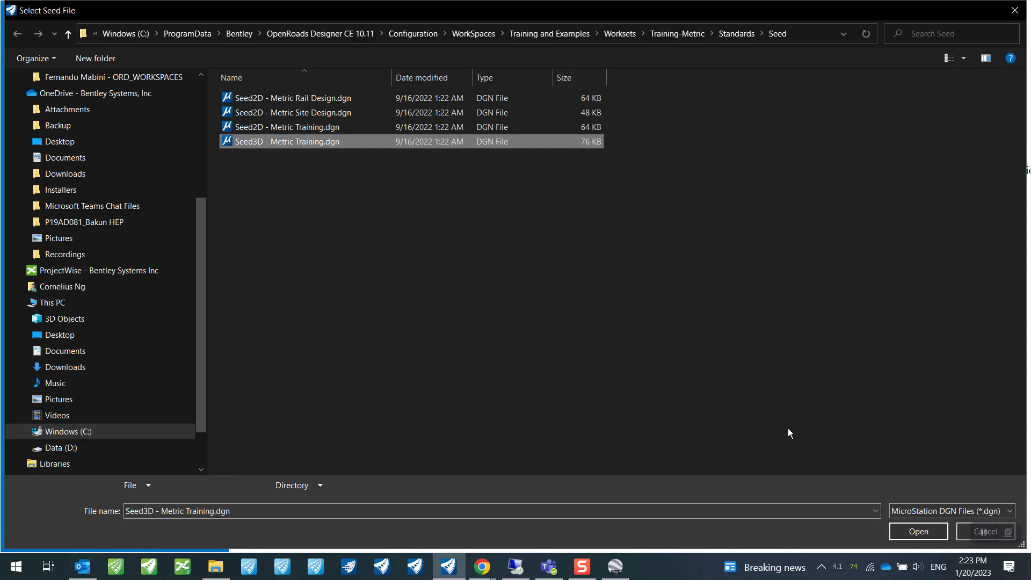
left_click(919, 532)
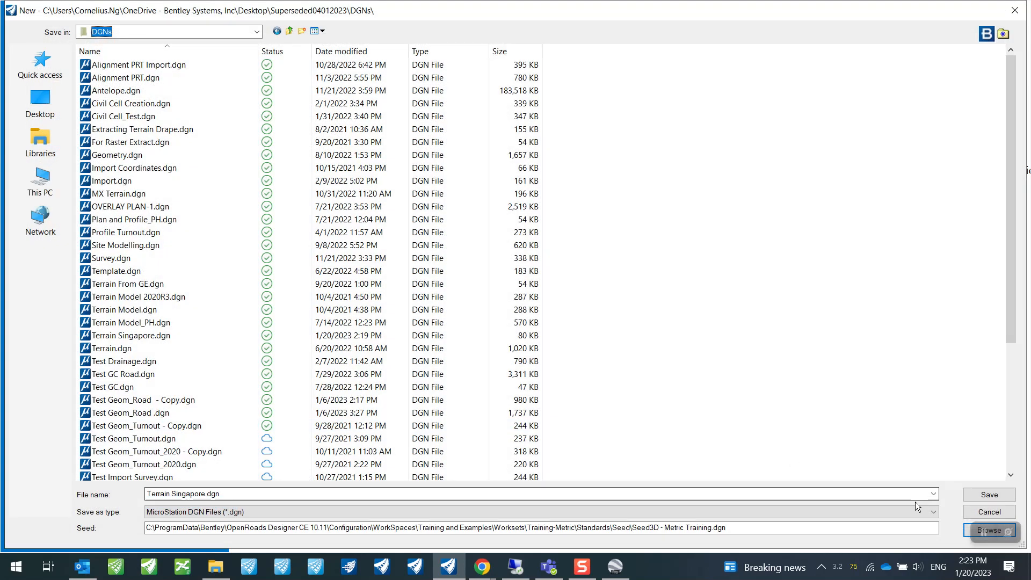
left_click(989, 494)
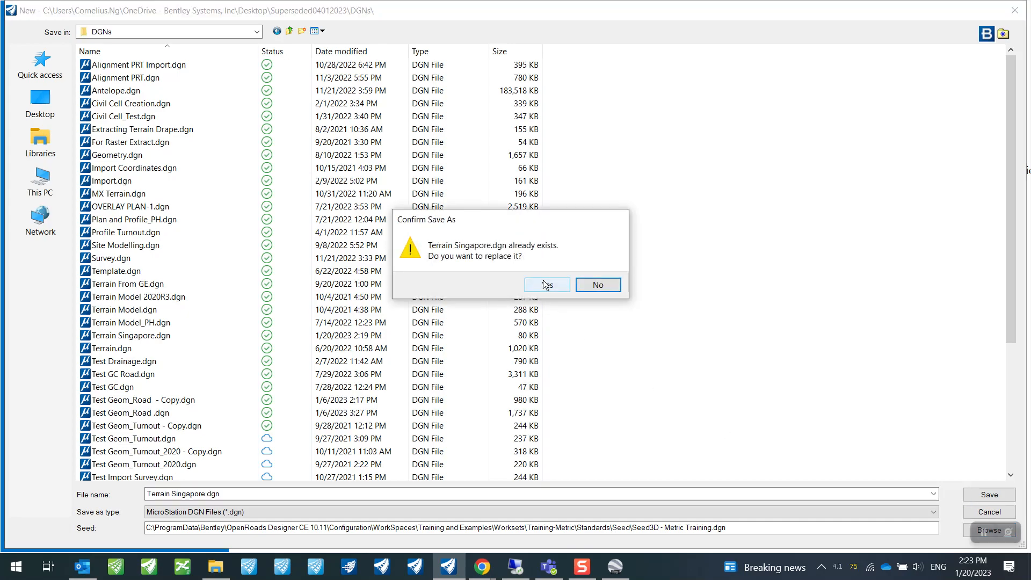
Step: Confirm replacing the existing Terrain Singapore.dgn and switch back to Google Earth Pro
left_click(547, 285)
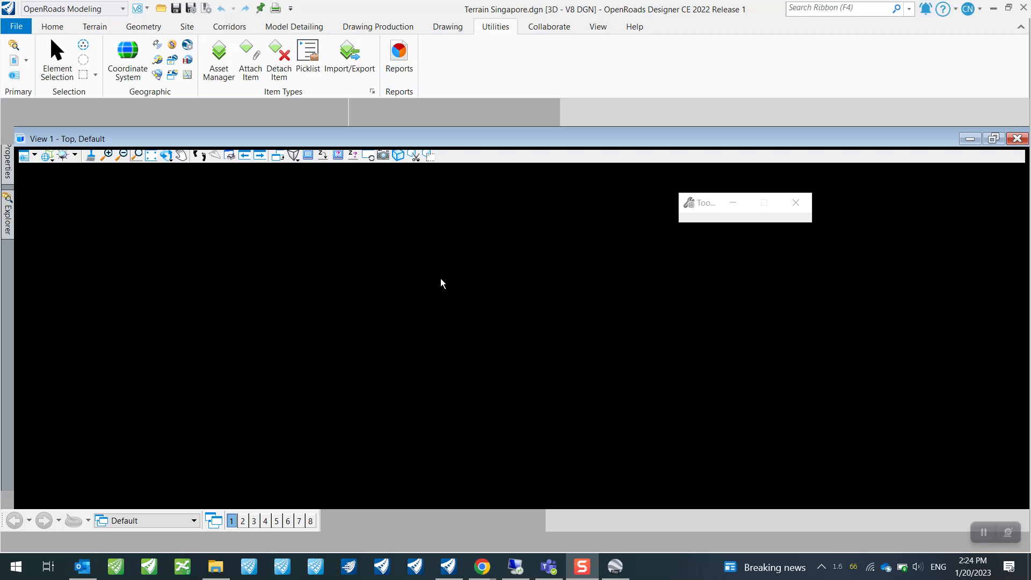
mouse_move(219, 240)
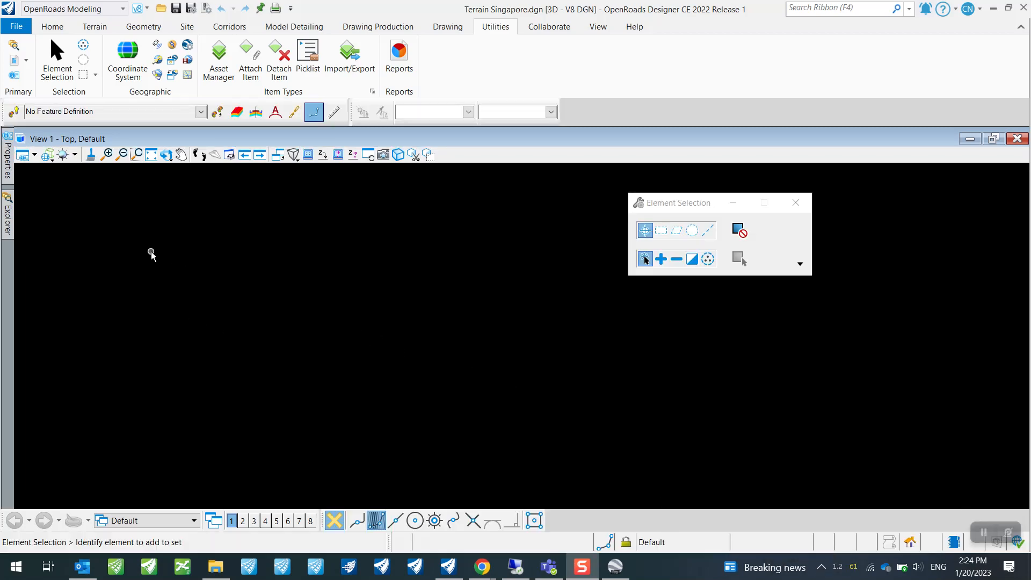
mouse_move(151, 155)
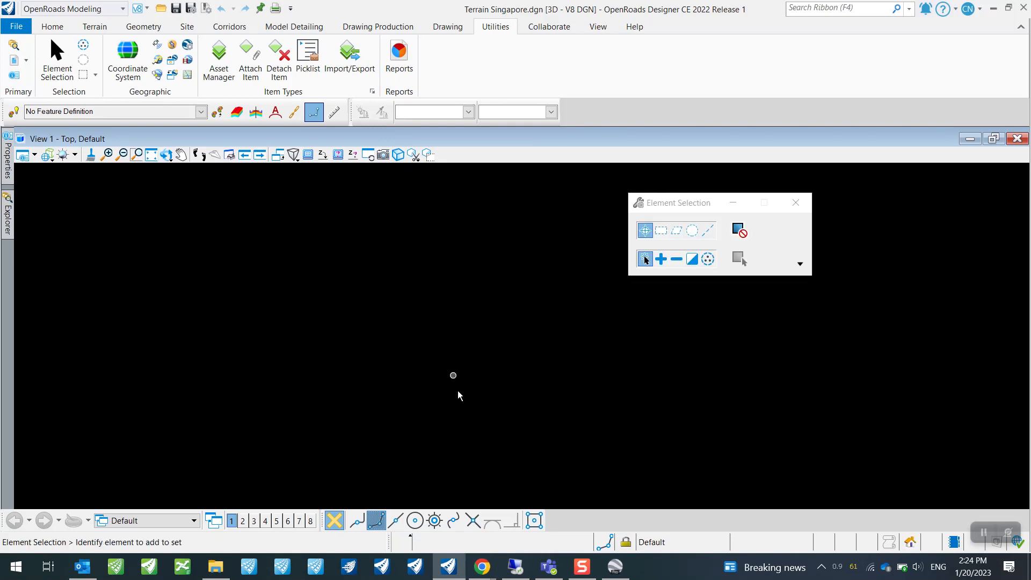
left_click(614, 567)
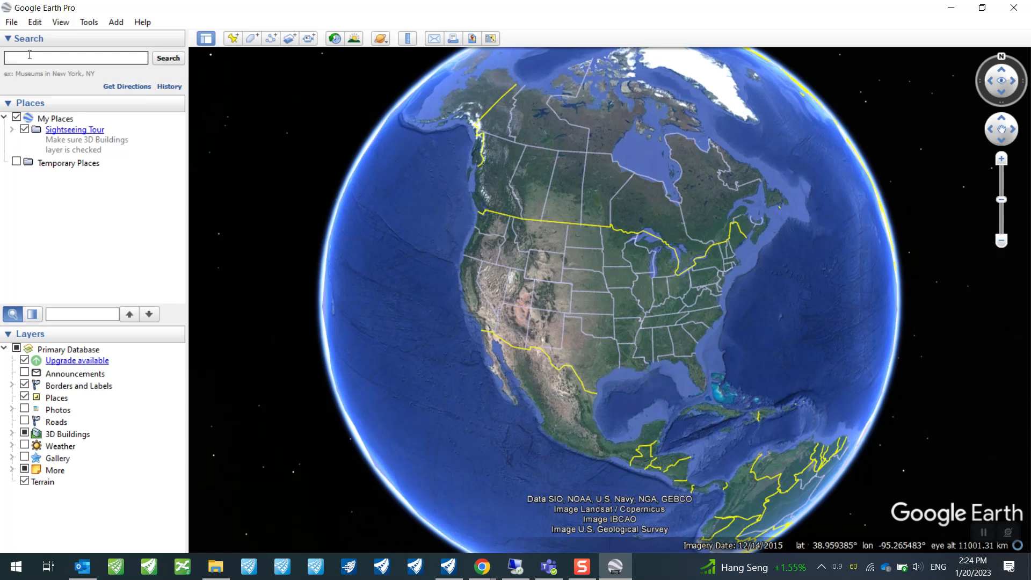
Step: Search for Bukit Batok, Singapore and fly the globe to the result
type("Bukit Bato")
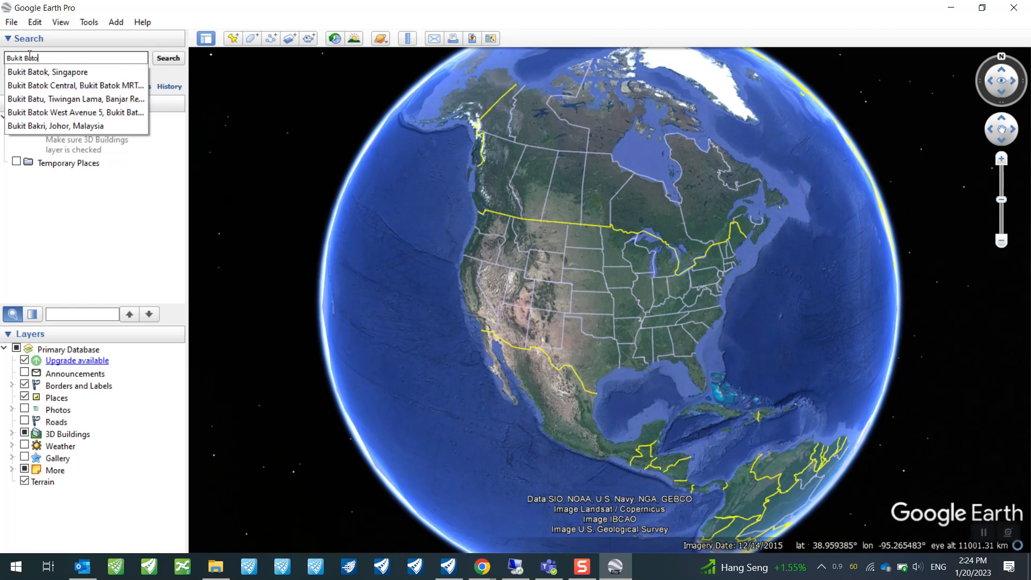
left_click(47, 72)
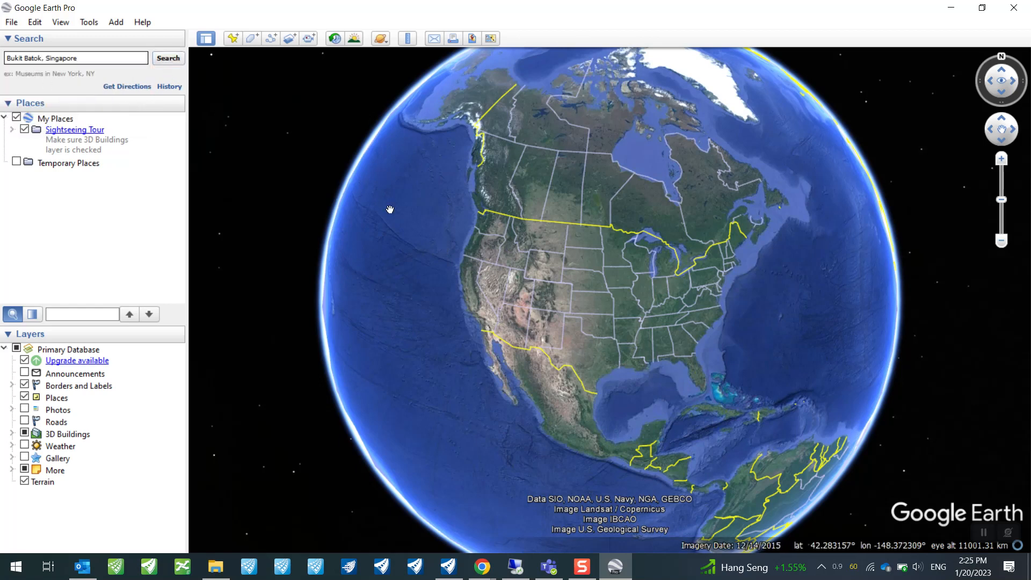
left_click(168, 58)
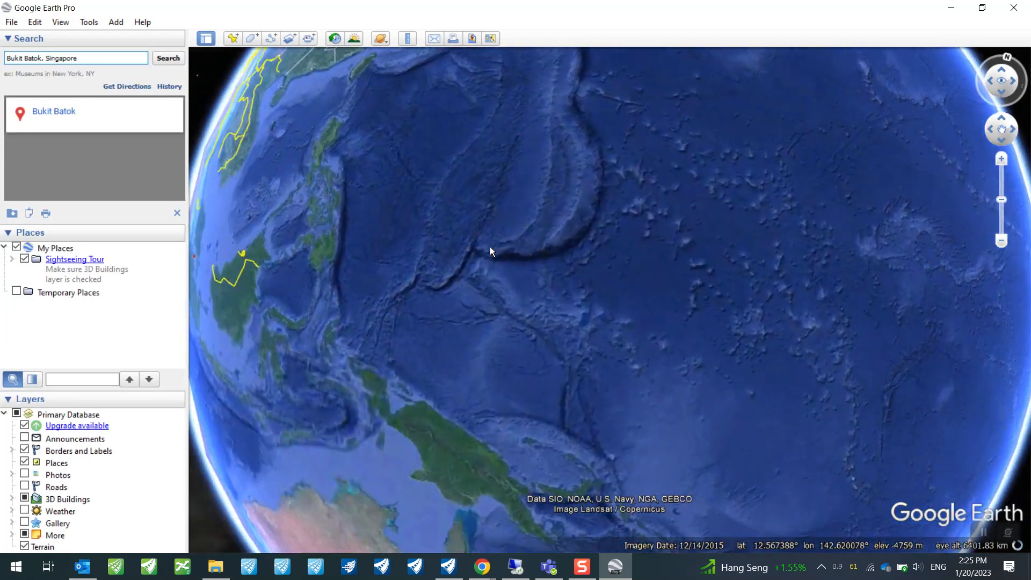
left_click(167, 58)
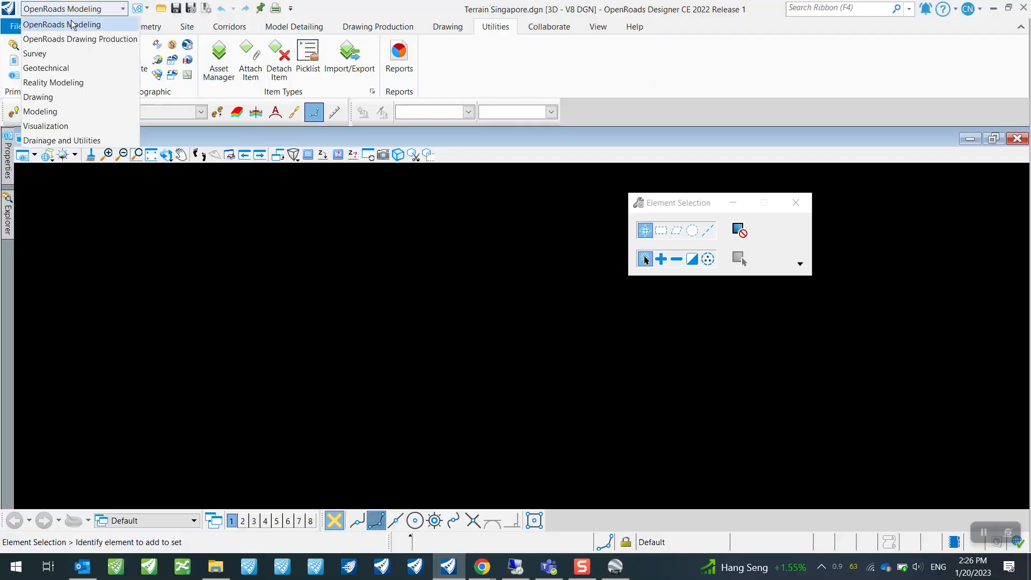
Step: Show the Geographic Coordinate System dialog with the current UTM84-18N assignment selected
left_click(62, 25)
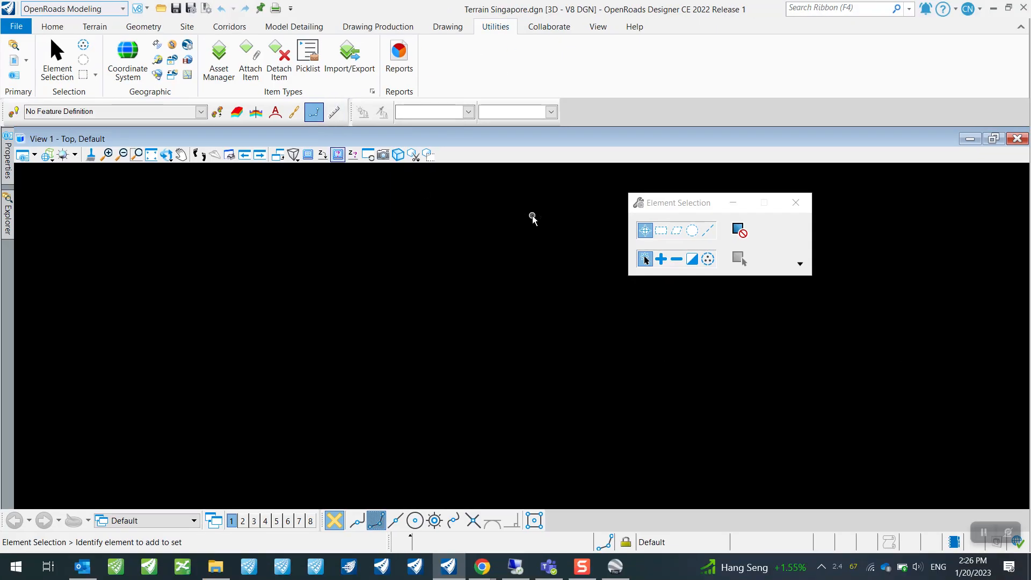
left_click(126, 59)
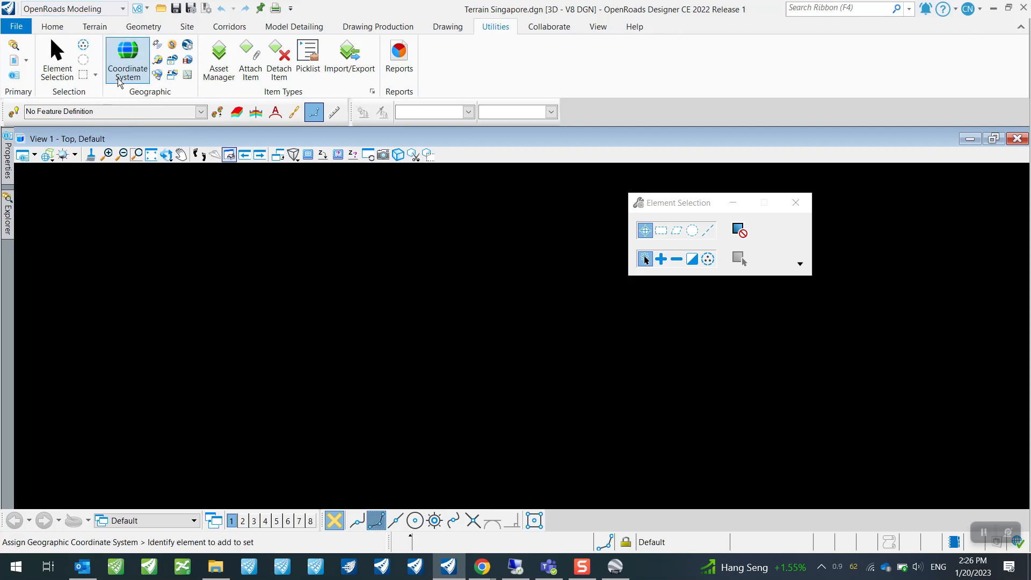
left_click(127, 59)
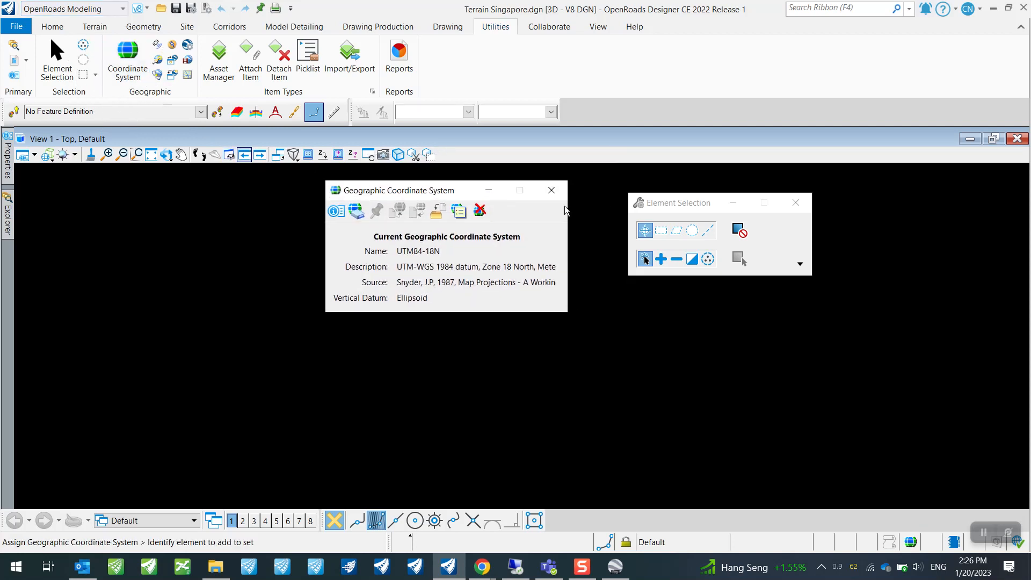
mouse_move(388, 258)
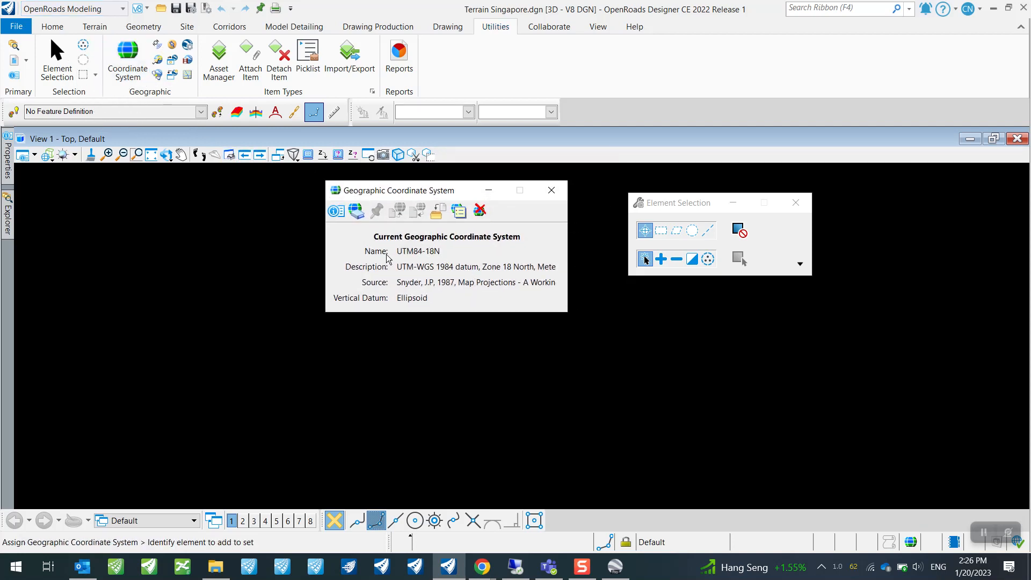
double_click(418, 251)
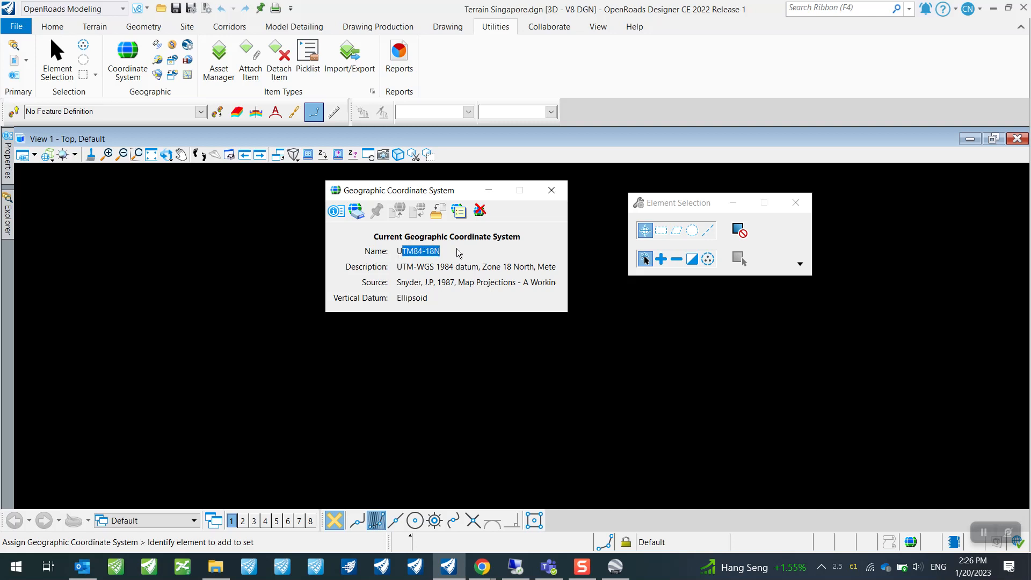
left_click(428, 252)
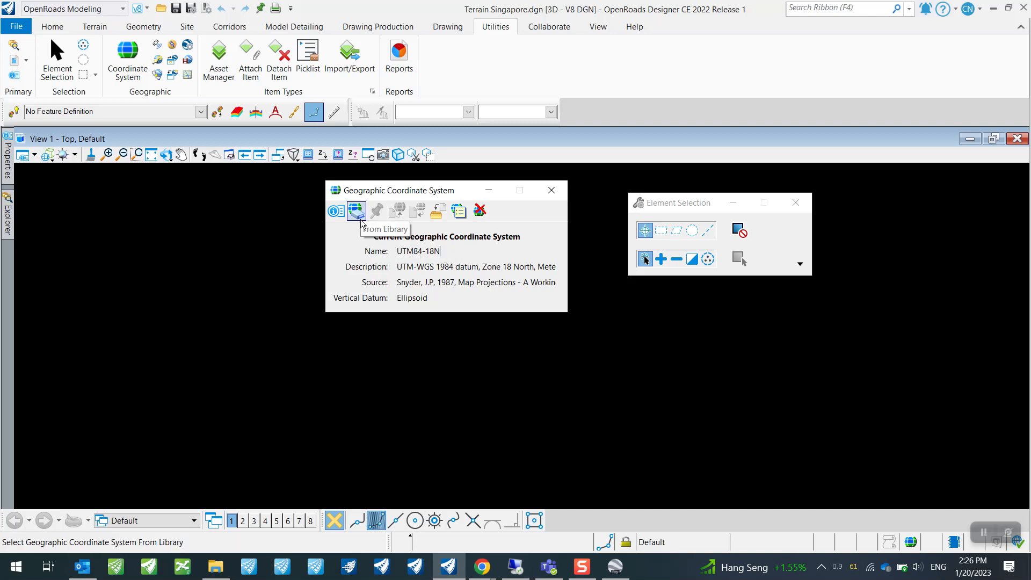
Step: Assign SVY21.SingaporeTM from the library under Projected > Asia > Singapore and close the dialog
left_click(355, 210)
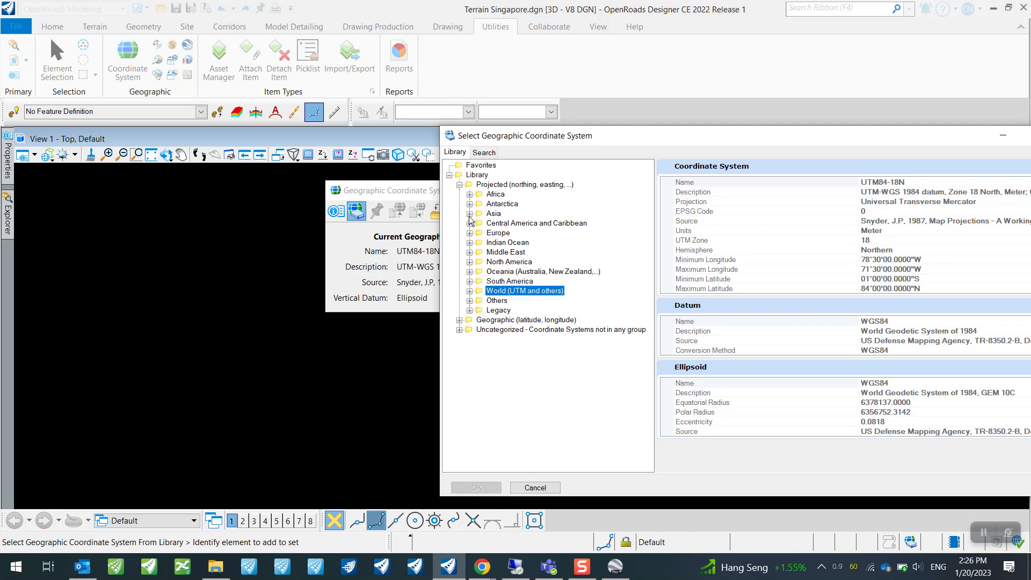
left_click(471, 213)
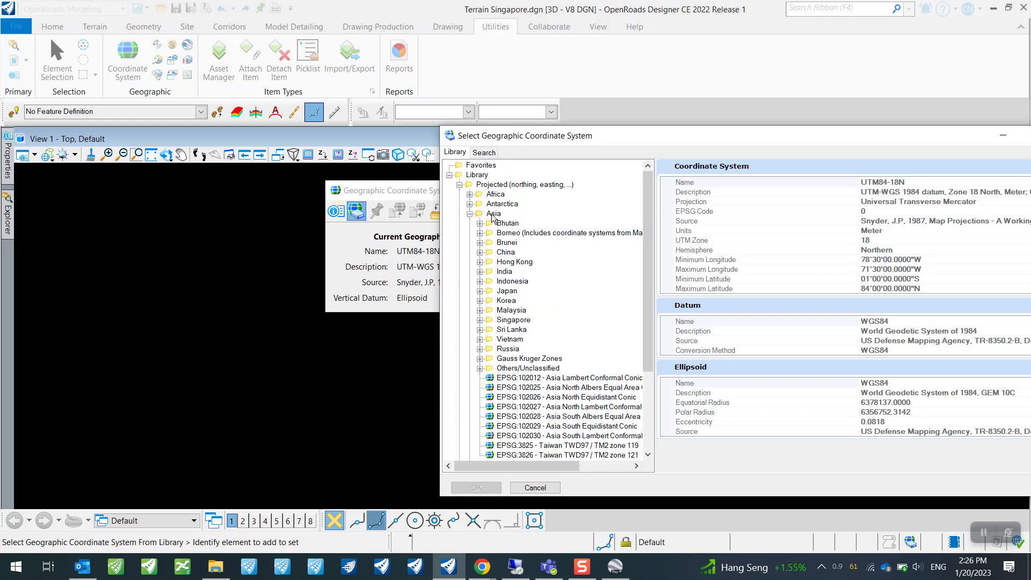
left_click(480, 320)
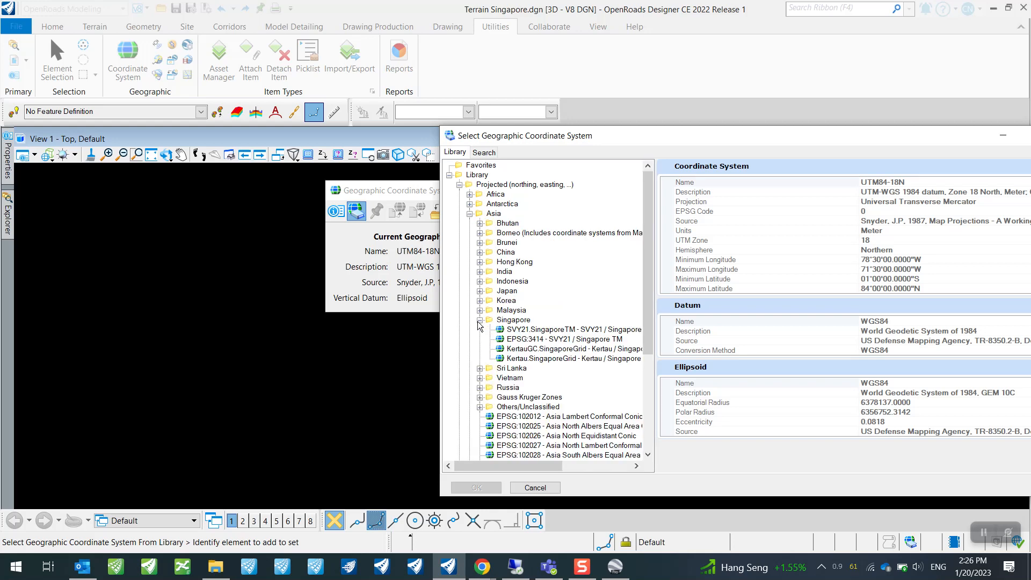
left_click(570, 329)
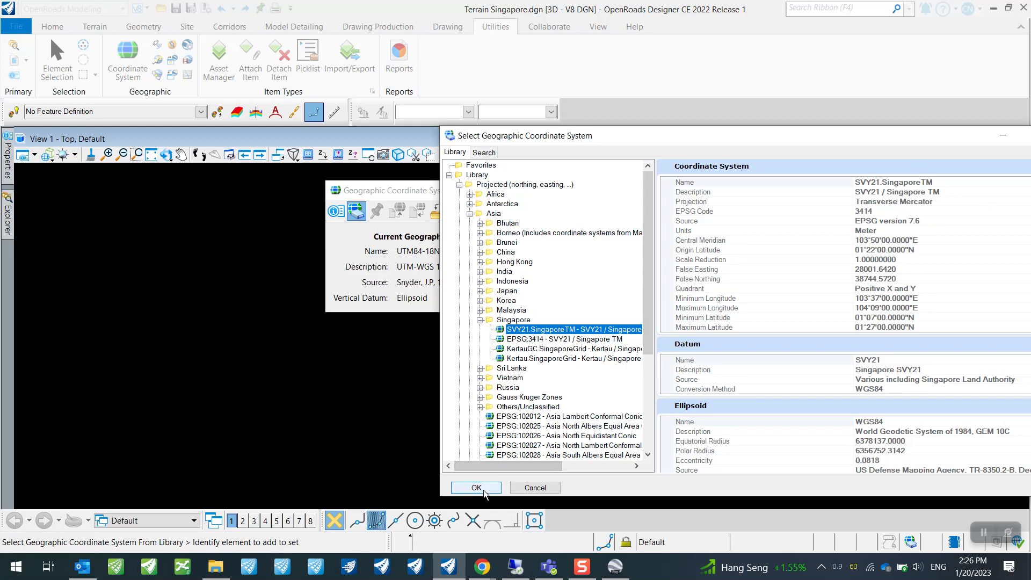
left_click(476, 488)
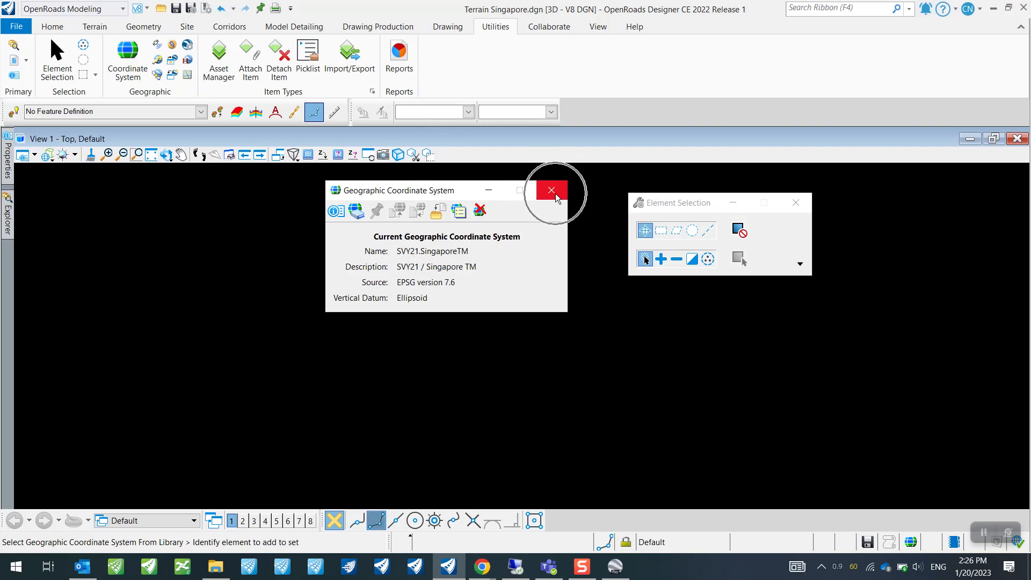
left_click(551, 189)
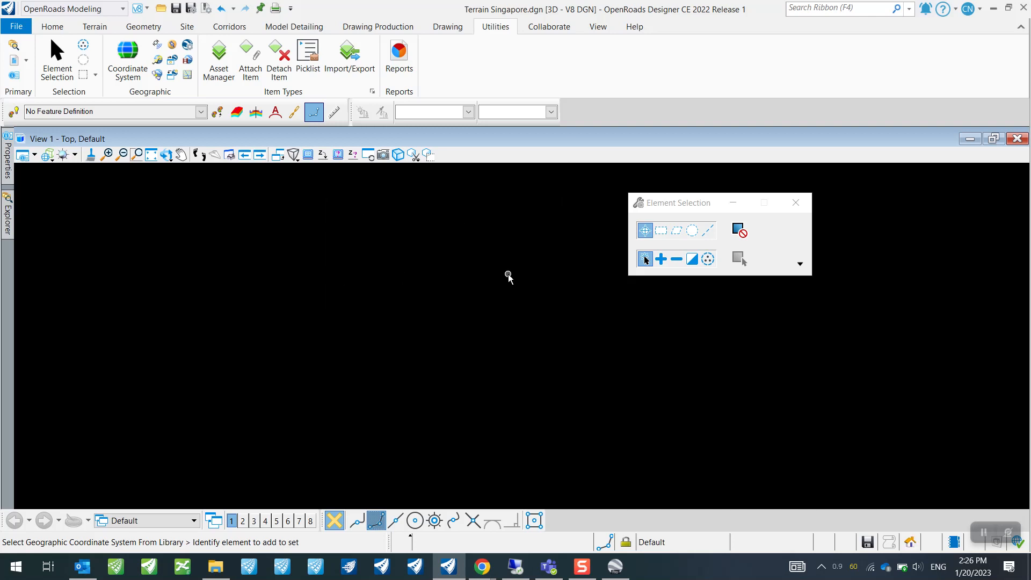
mouse_move(496, 286)
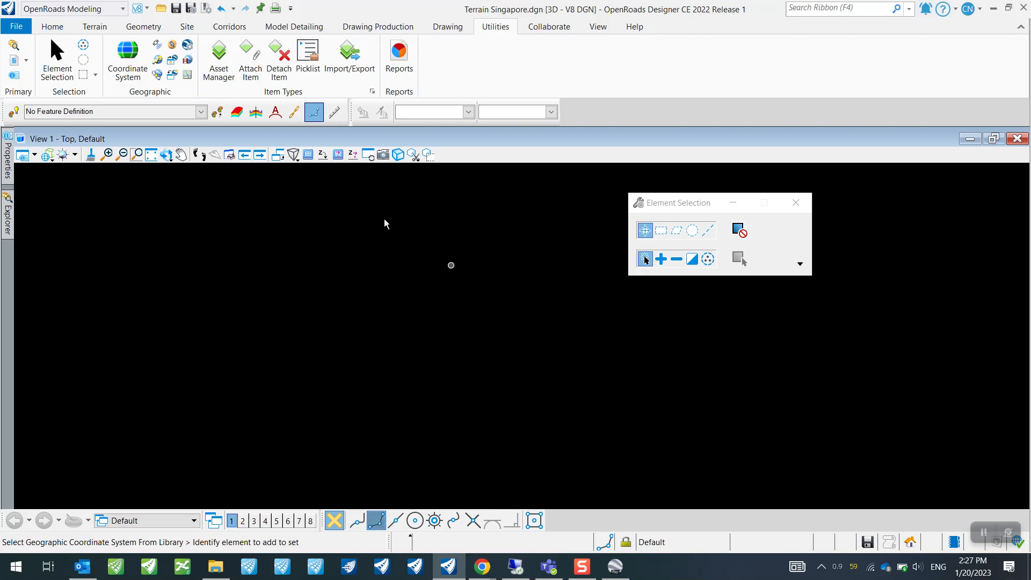
mouse_move(157, 74)
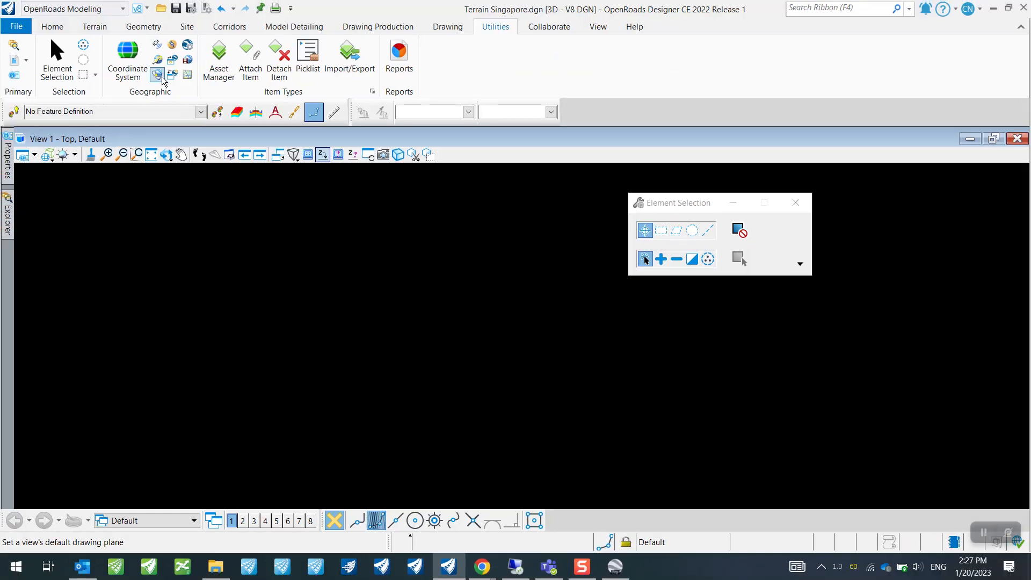
Step: Capture the current Google Earth view into the drawing and fit the mesh in the view
left_click(157, 76)
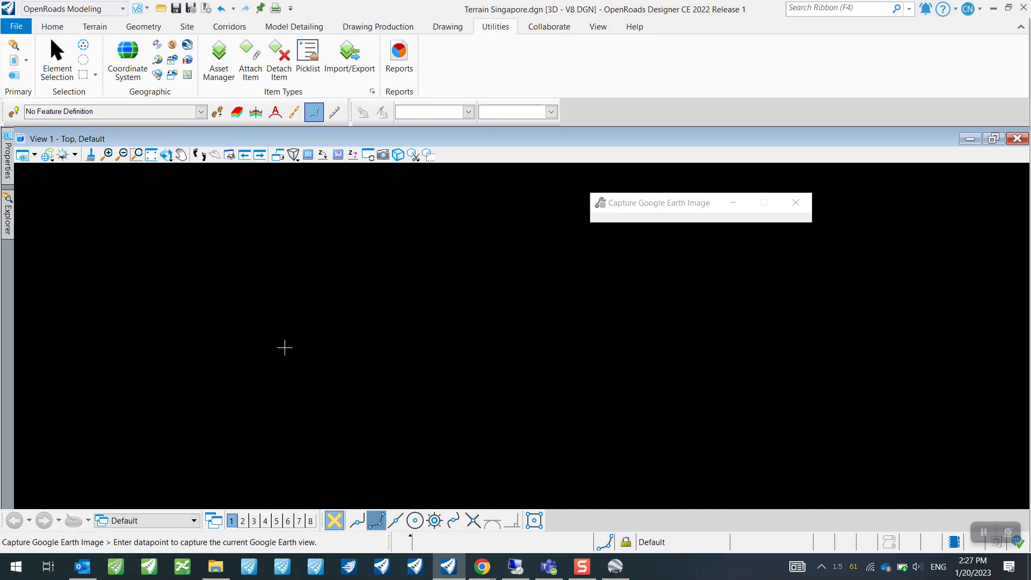
mouse_move(724, 262)
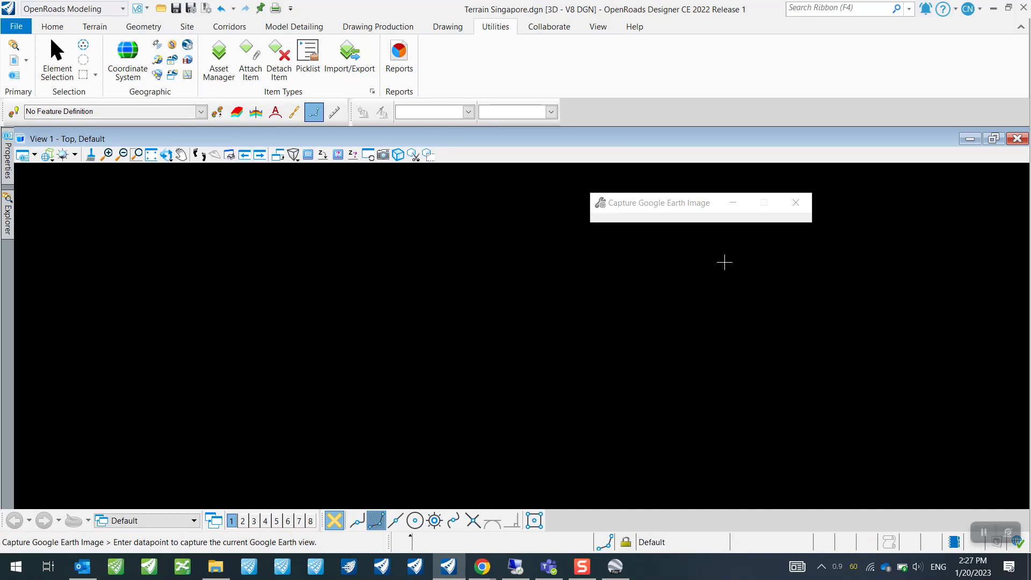
mouse_move(457, 257)
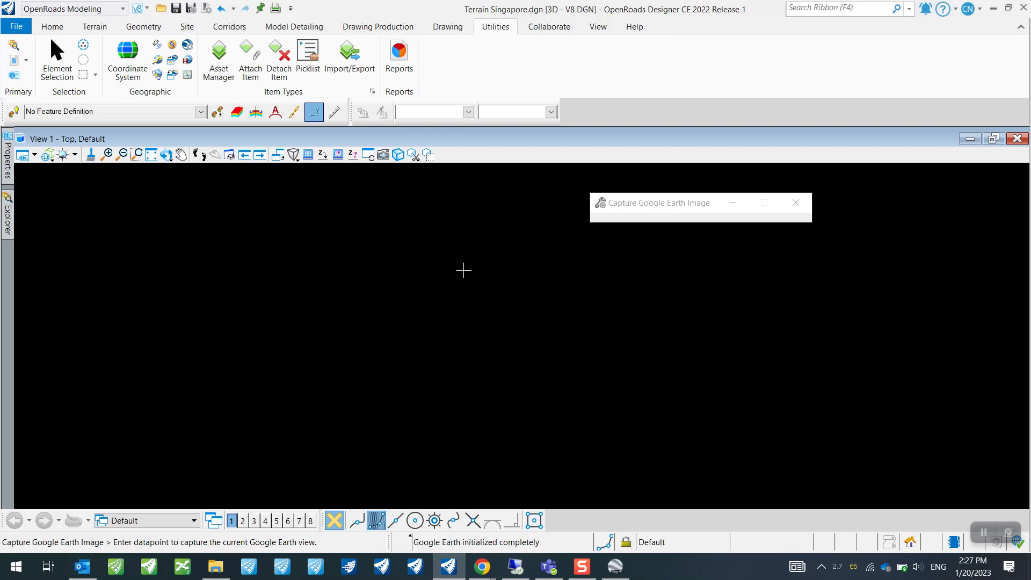
mouse_move(497, 395)
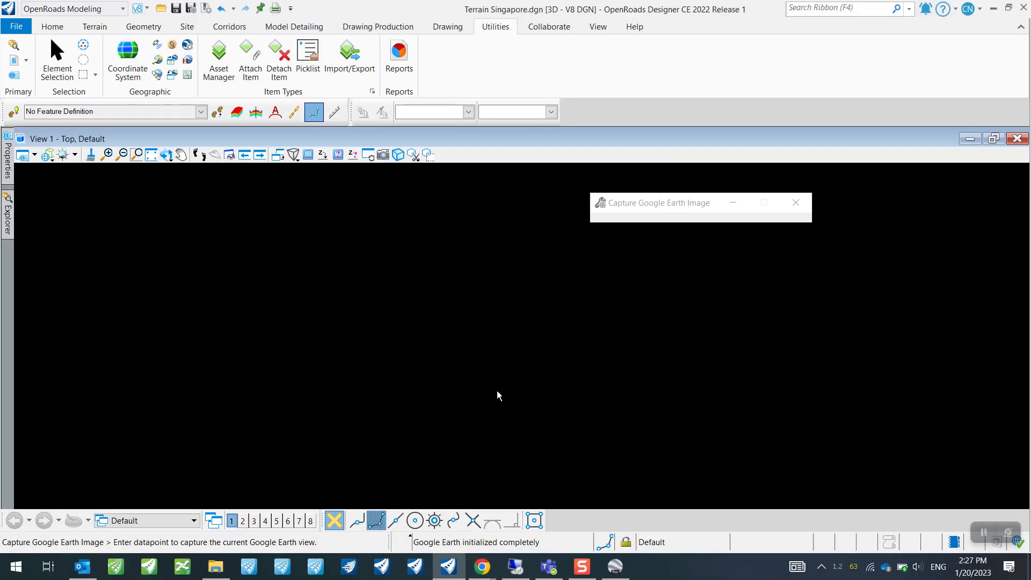
mouse_move(544, 397)
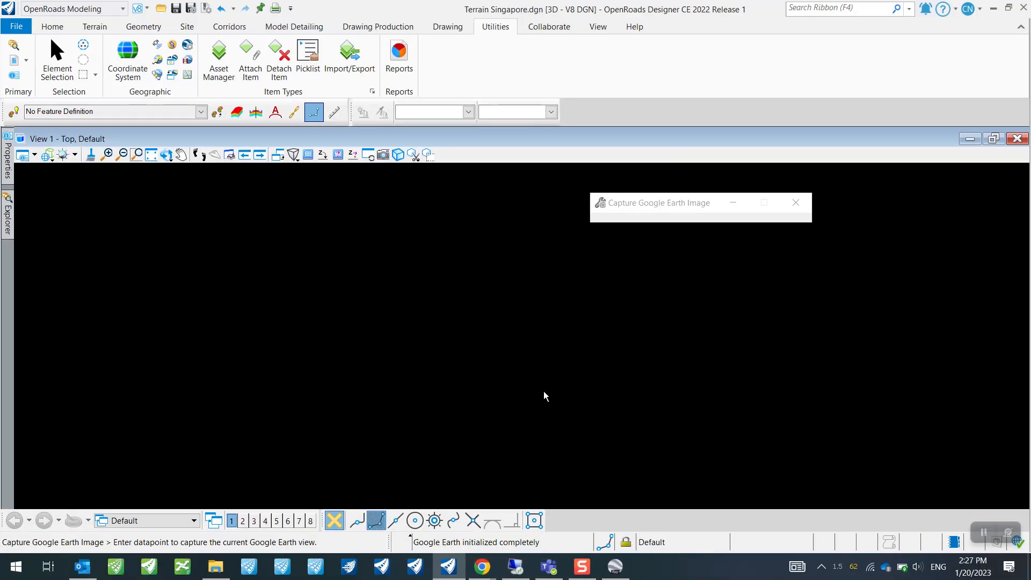
mouse_move(544, 391)
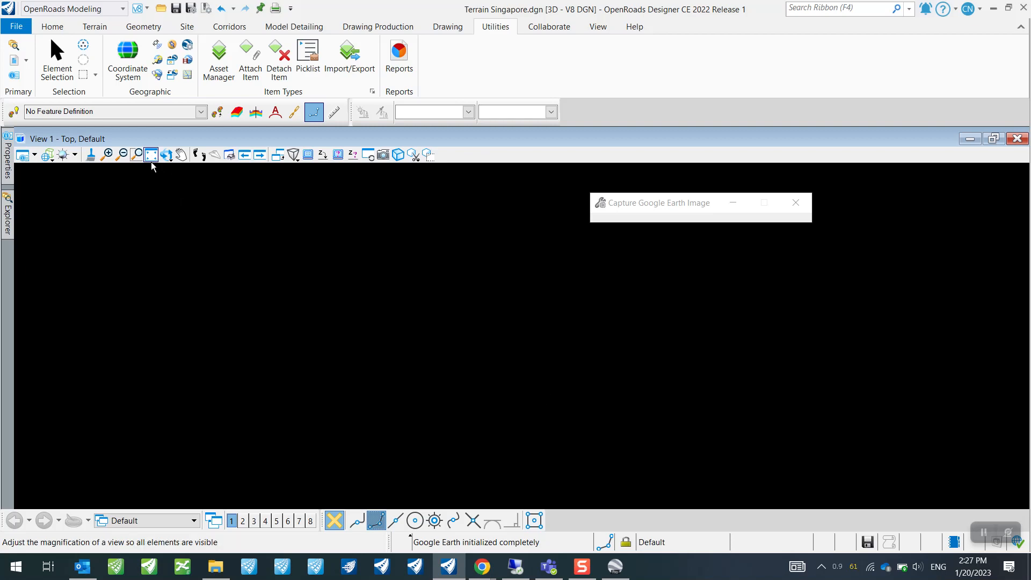
left_click(150, 153)
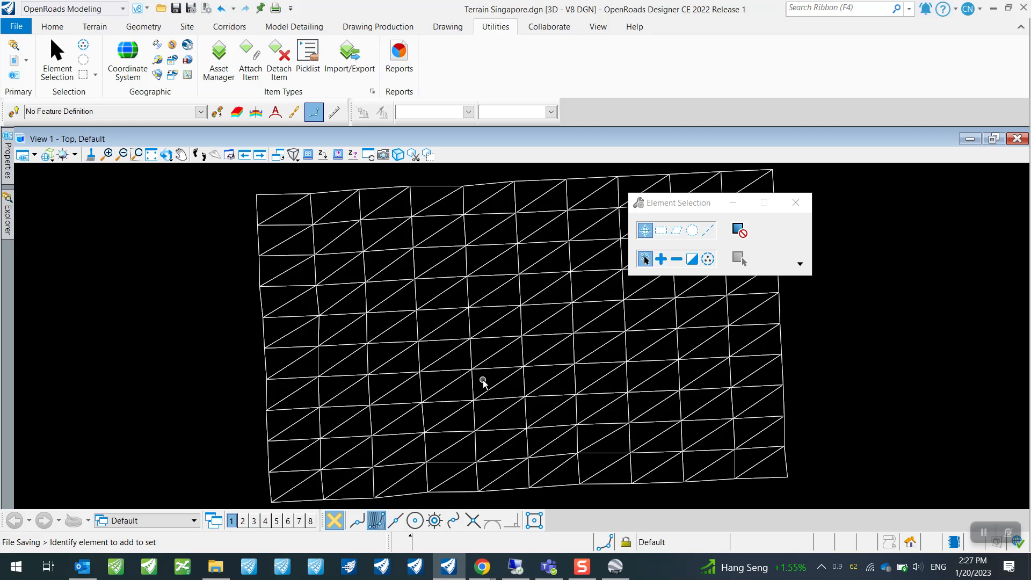
Step: Select the captured mesh and show the Terrain ribbon tools
left_click(483, 382)
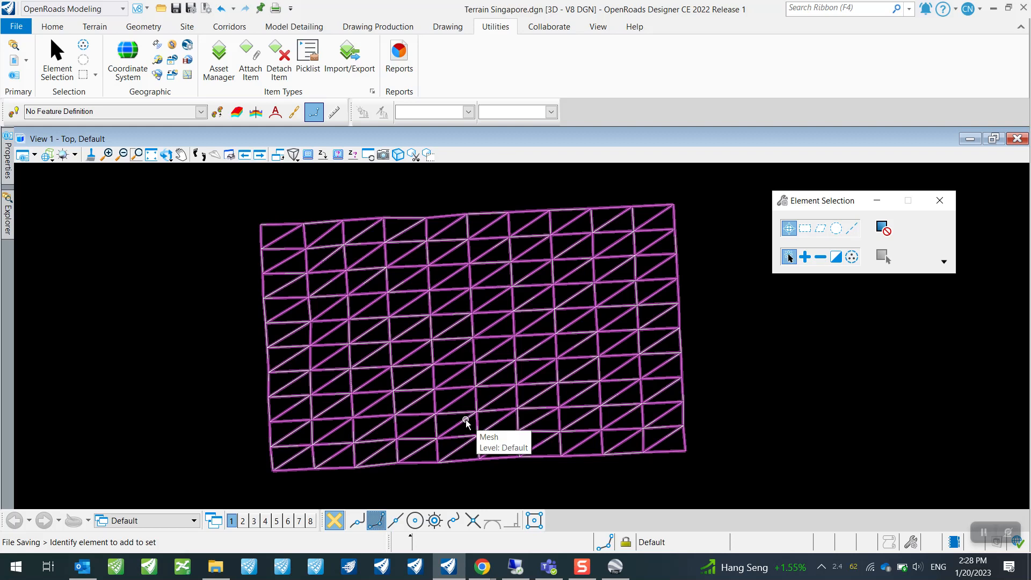
mouse_move(465, 424)
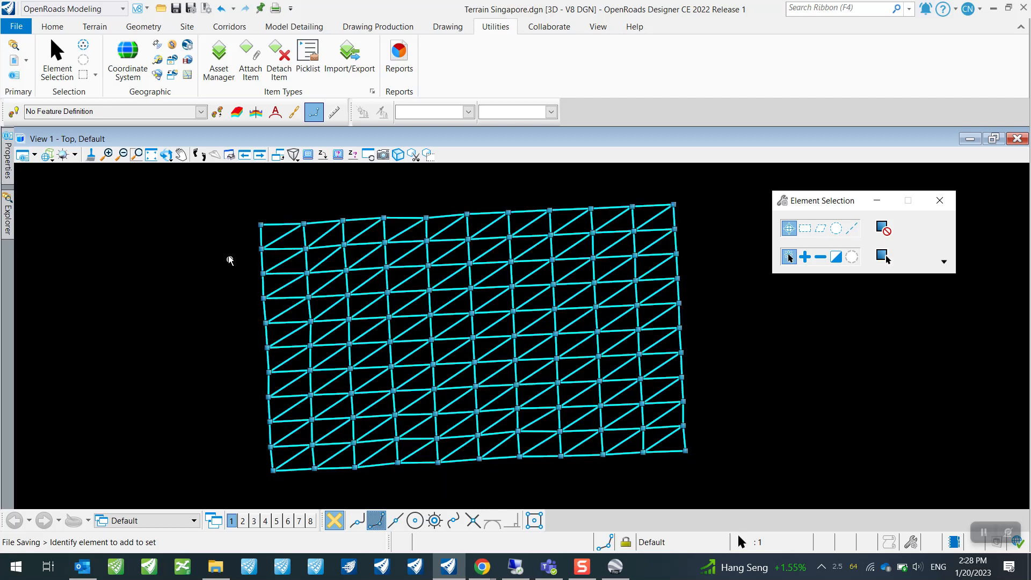
mouse_move(95, 25)
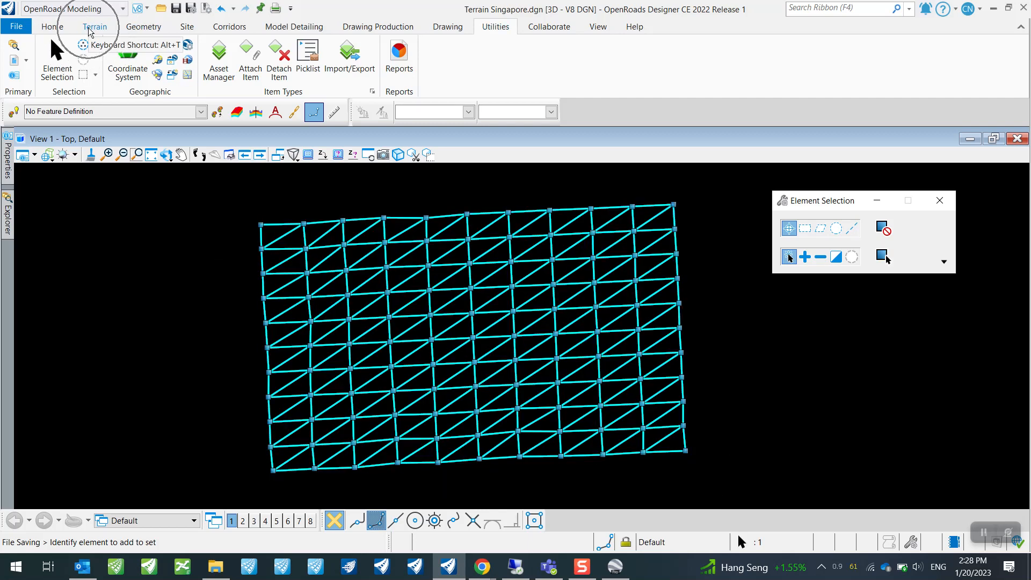
left_click(95, 26)
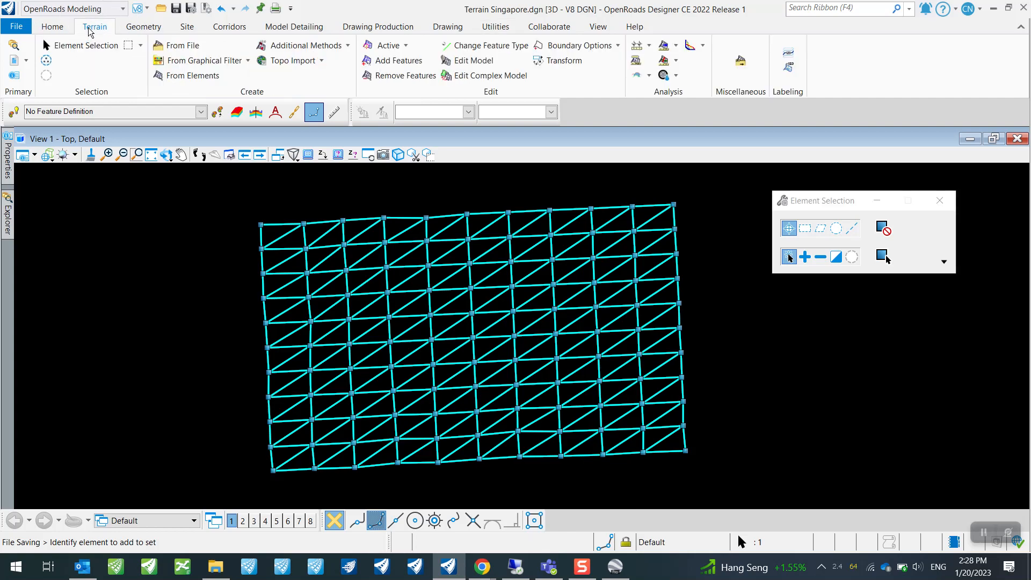
mouse_move(254, 93)
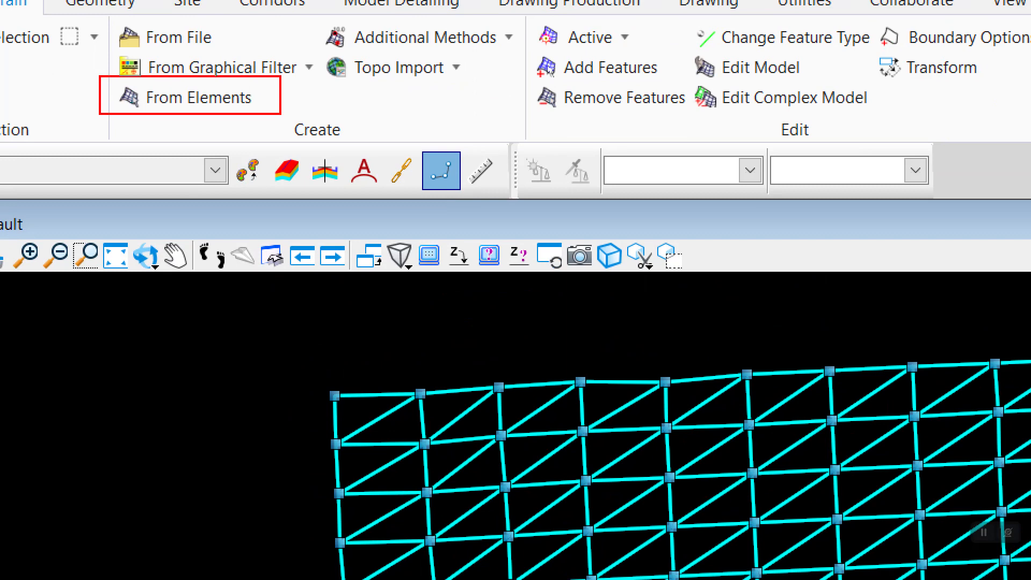
Step: Create terrain From Elements with Break Line, Edge Method None, Existing Triangles, named Existing Gr..
left_click(194, 79)
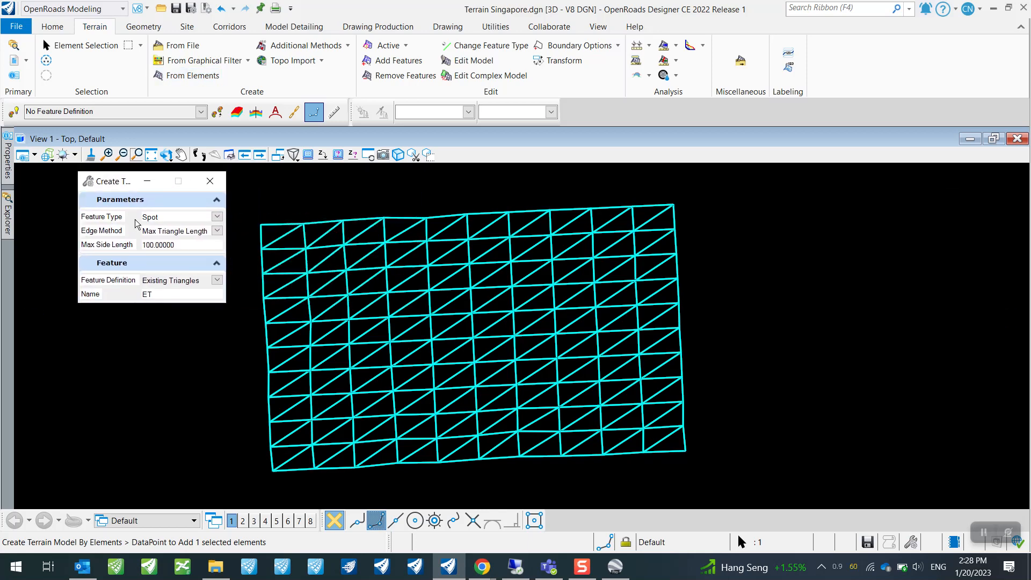
left_click(216, 216)
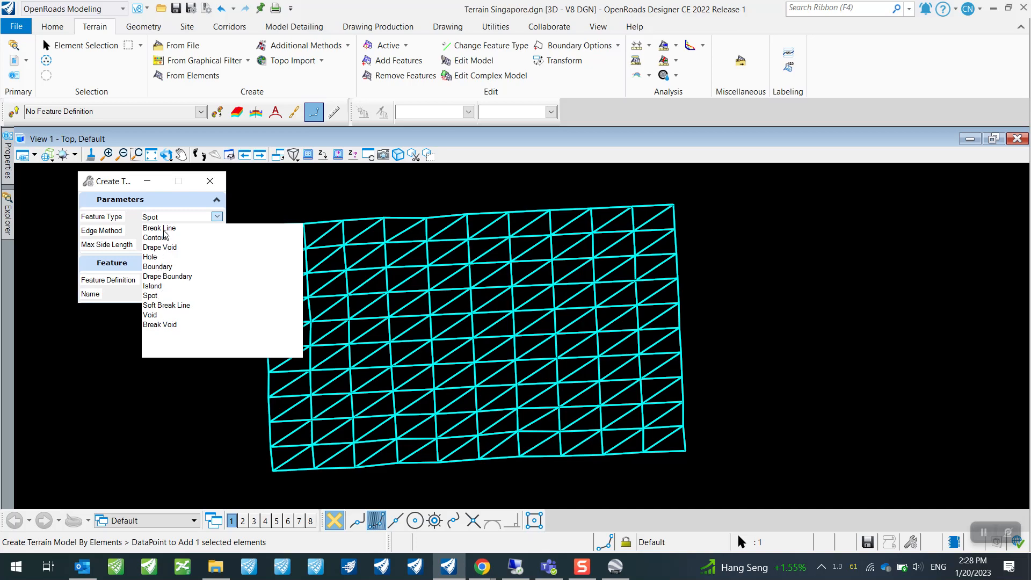
left_click(159, 228)
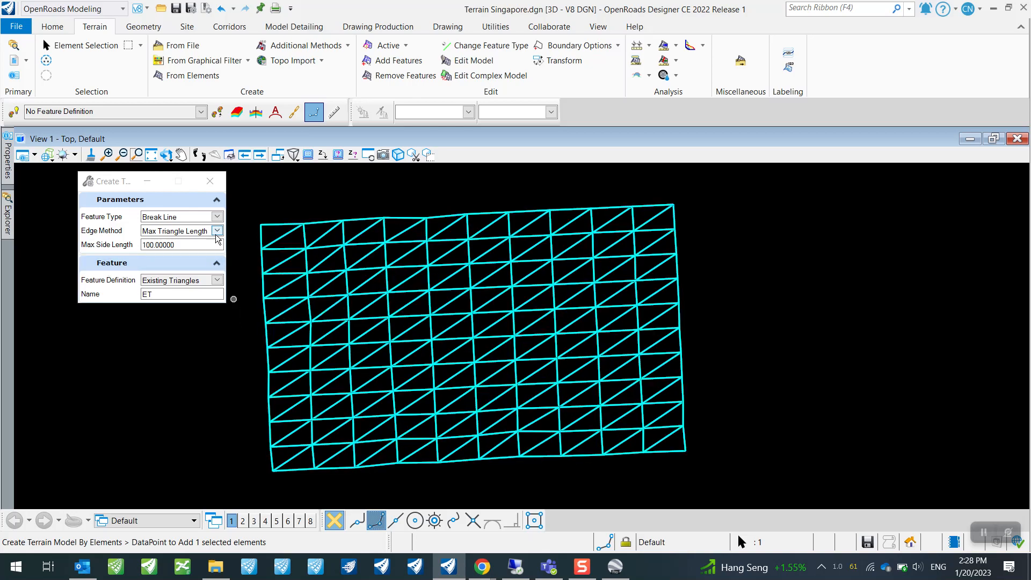
left_click(217, 229)
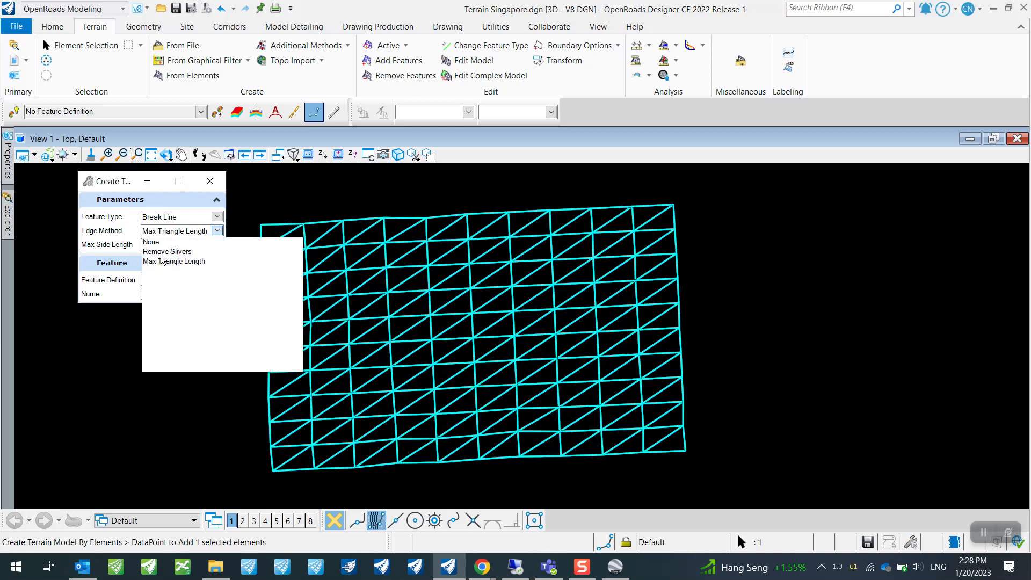
left_click(150, 242)
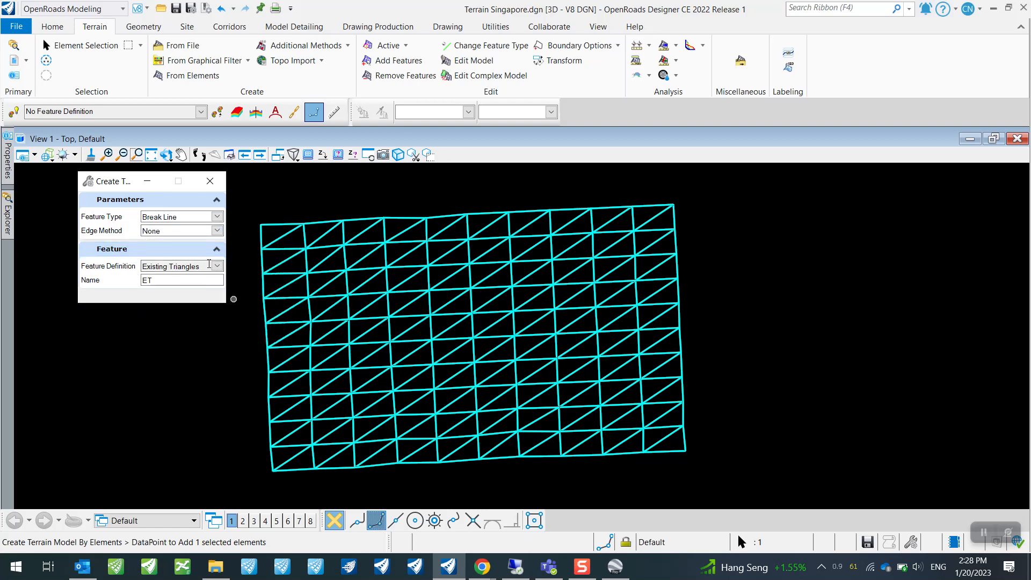
left_click(217, 266)
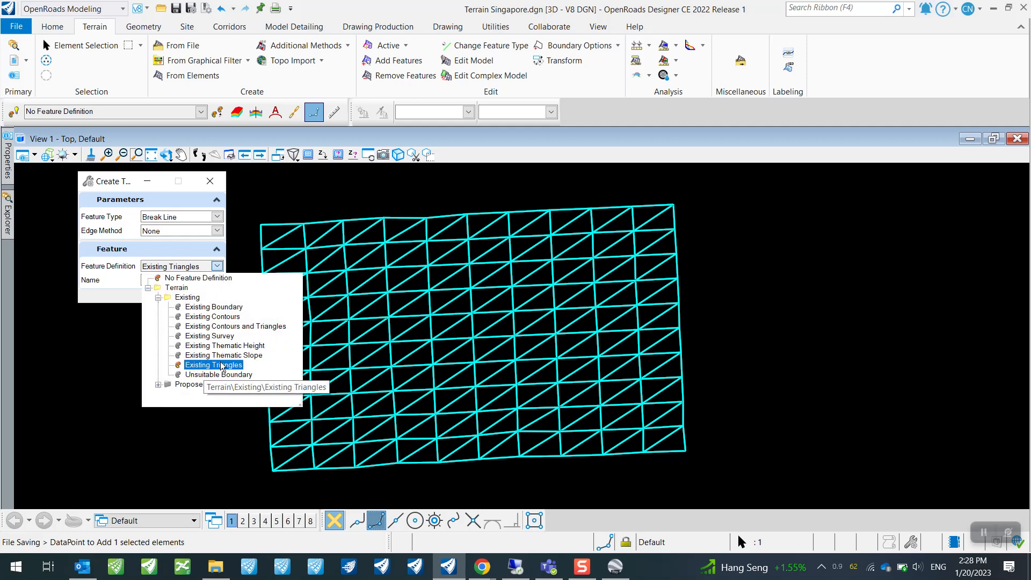
left_click(214, 366)
type("E")
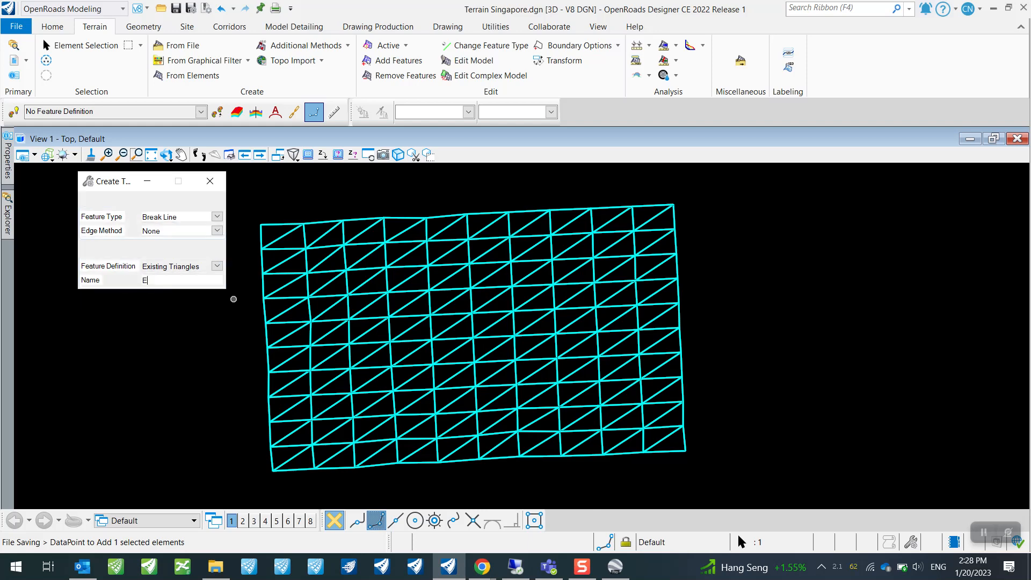
type("xisting Gr")
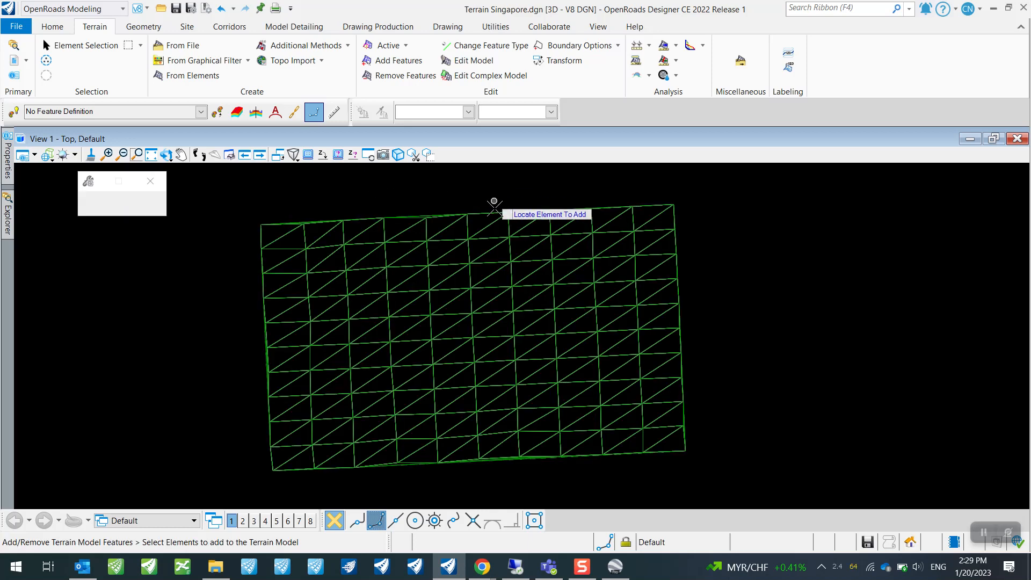
Step: Complete the From Elements terrain, select the original mesh and move to the Home tools
left_click(86, 45)
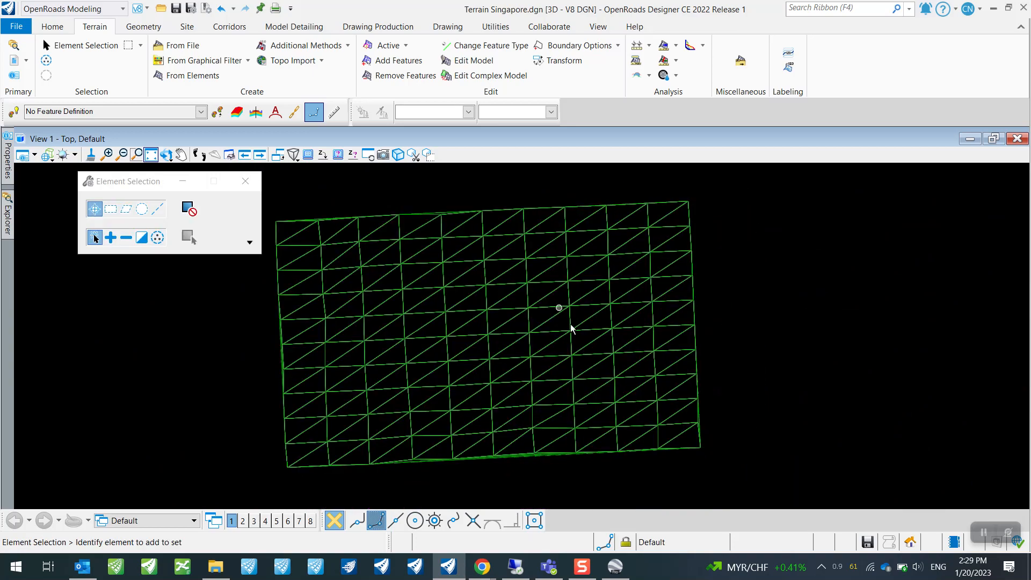
left_click(570, 328)
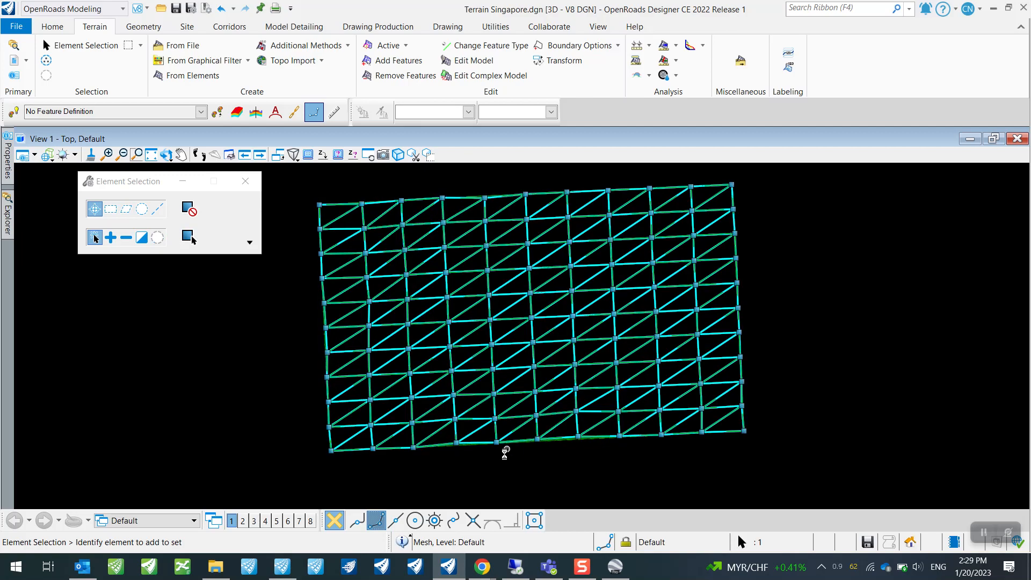
mouse_move(503, 466)
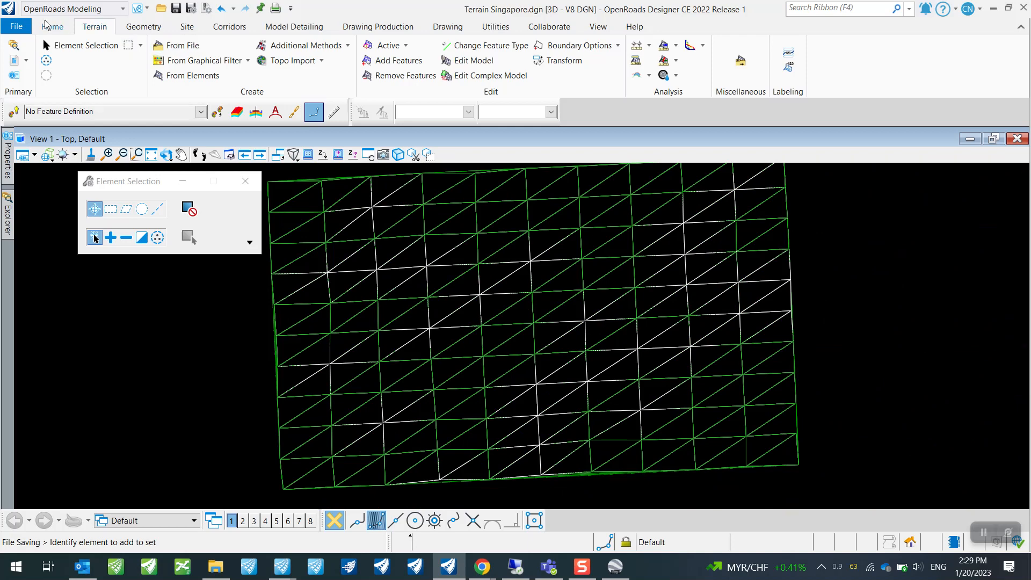
left_click(52, 25)
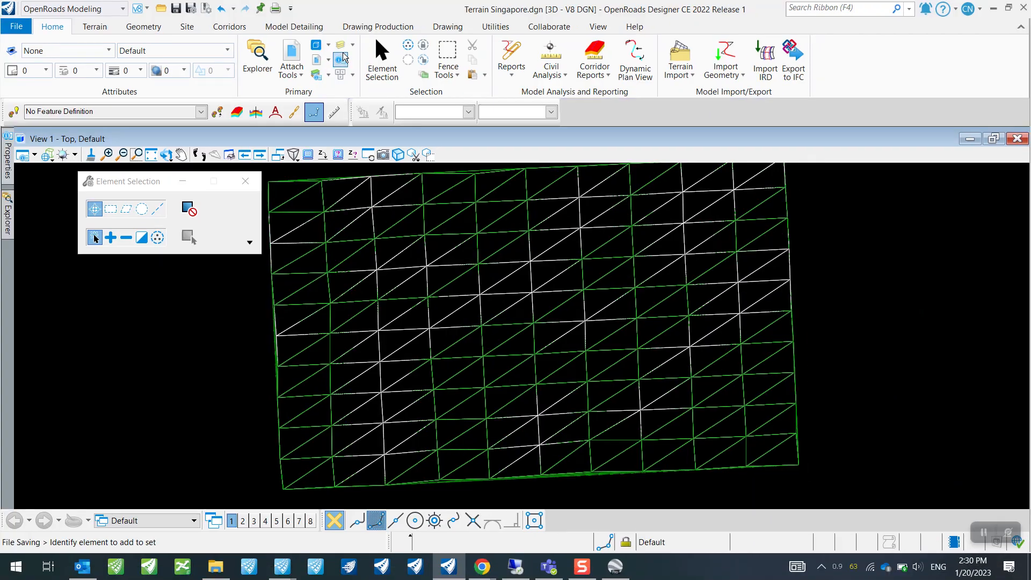
Step: In Level Display make E_Terrain_Void active and turn off the Default level holding the mesh
left_click(340, 59)
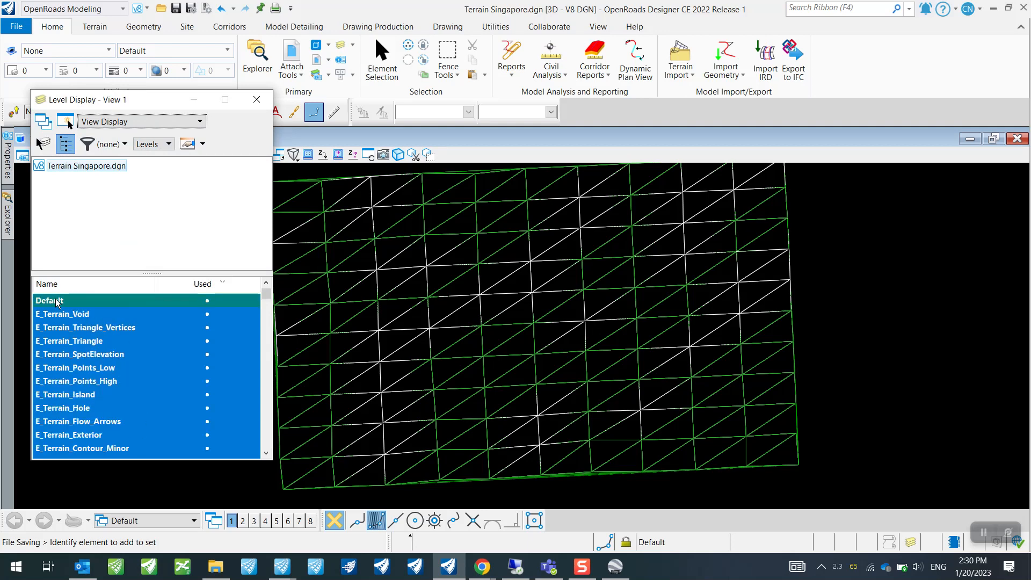
left_click(62, 314)
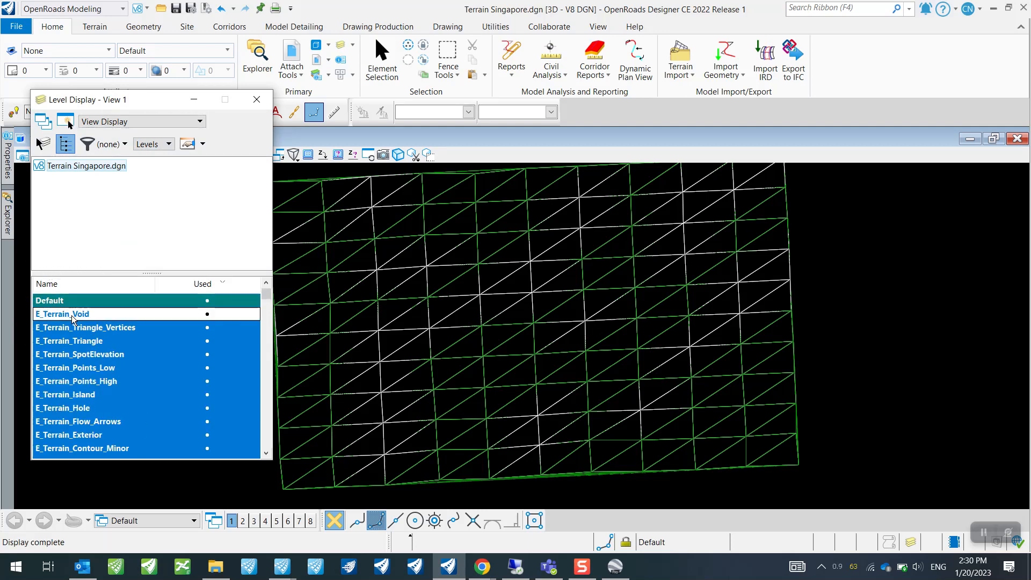
left_click(62, 314)
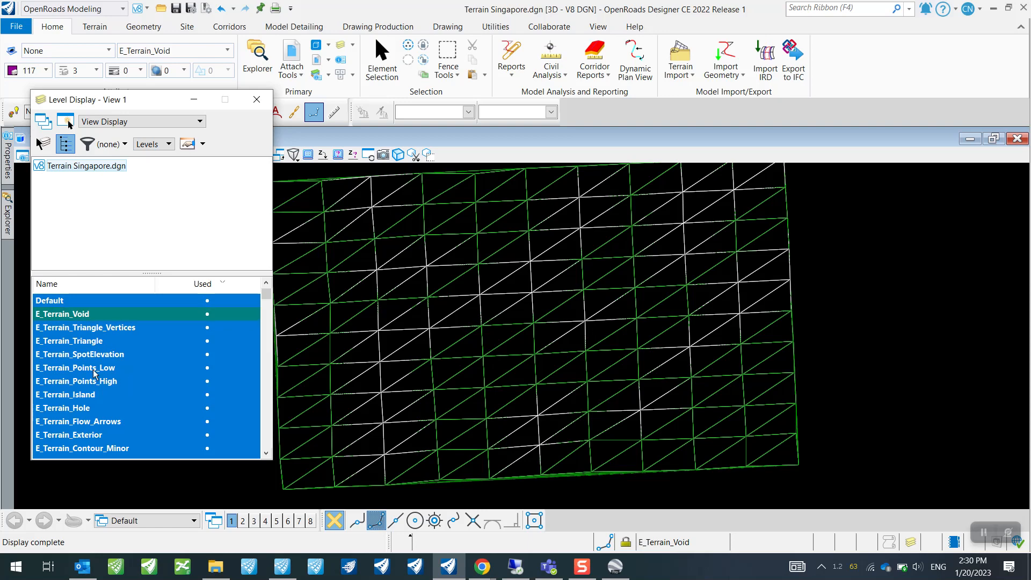
mouse_move(71, 309)
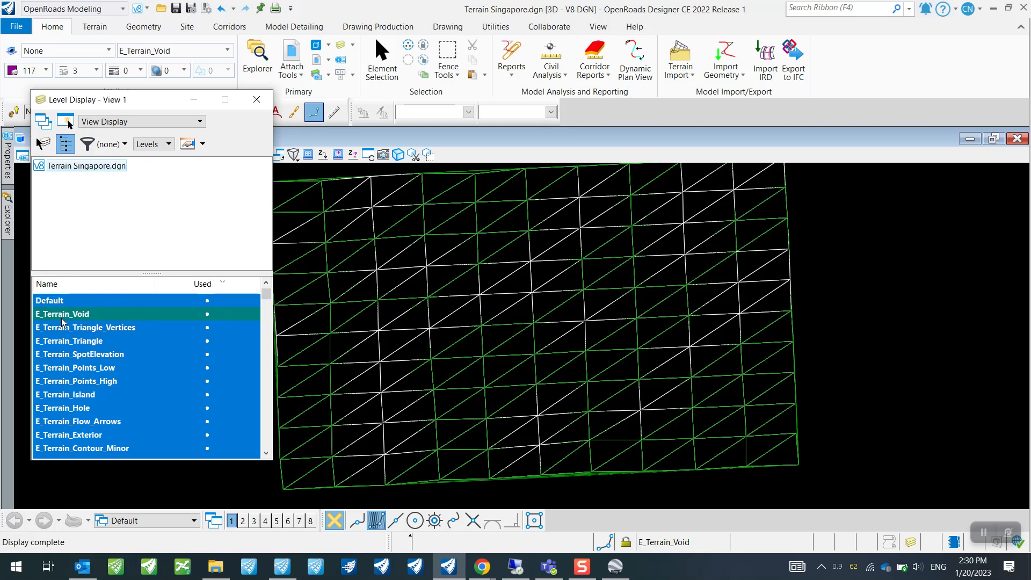
left_click(49, 300)
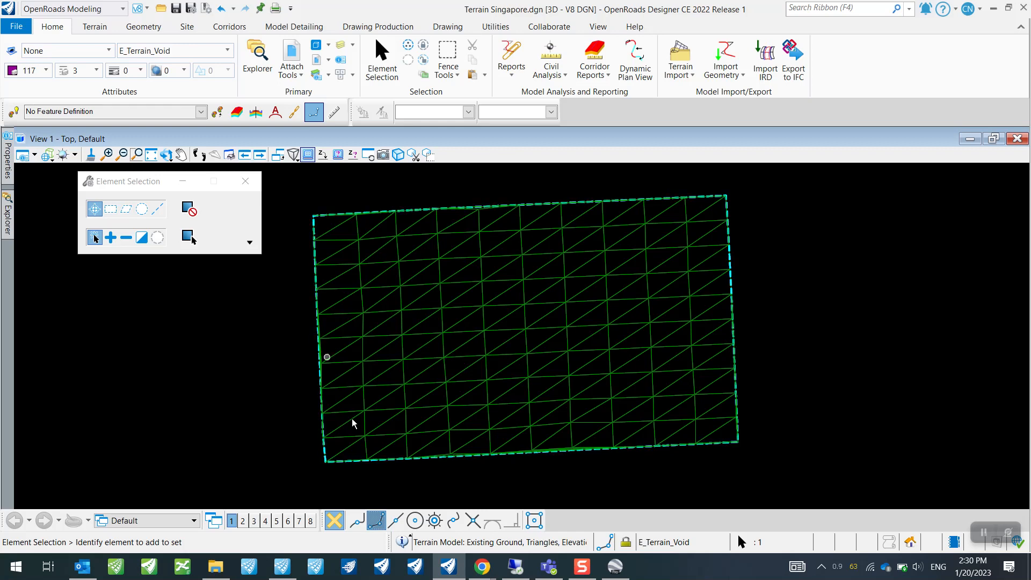
mouse_move(335, 400)
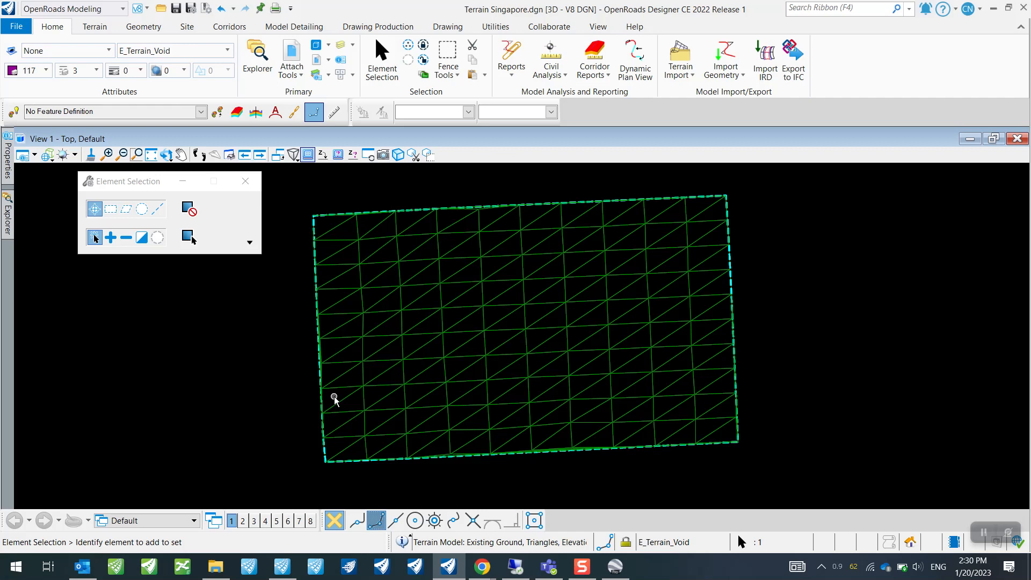
mouse_move(357, 404)
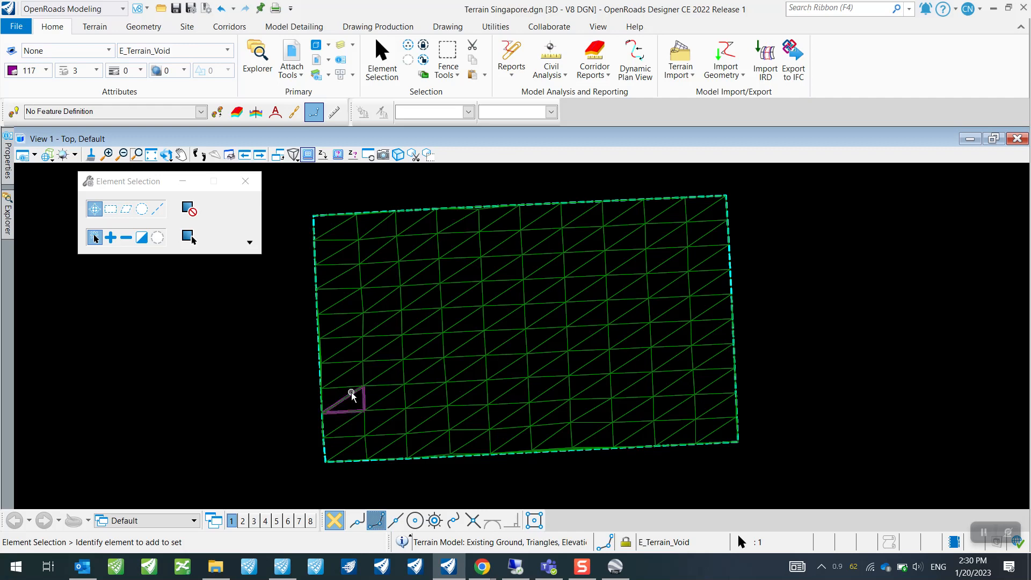
mouse_move(351, 393)
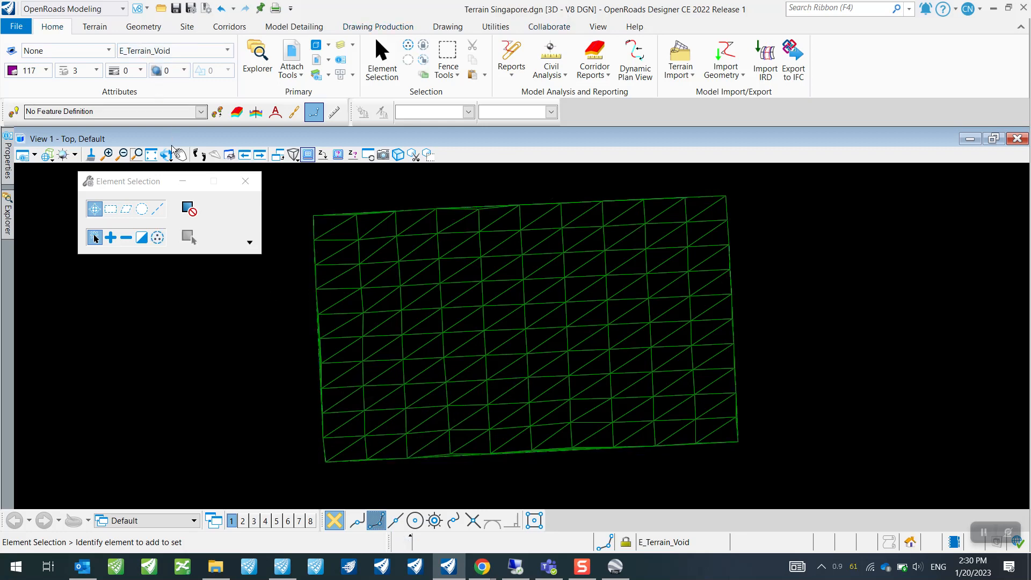
Step: Rotate the view dynamically to orbit the green terrain into a side 3D perspective
left_click(152, 155)
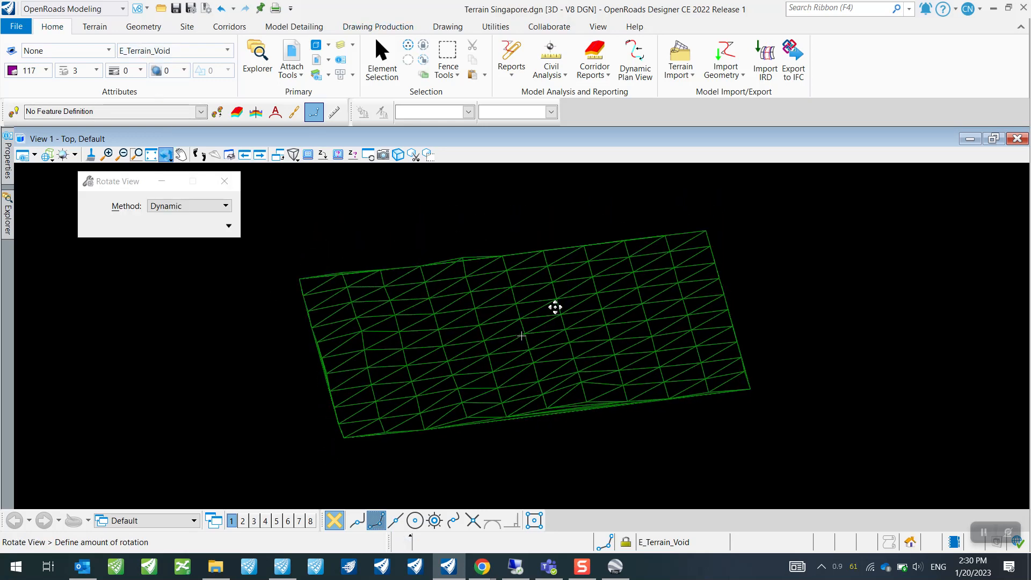
left_click_drag(555, 306, 489, 386)
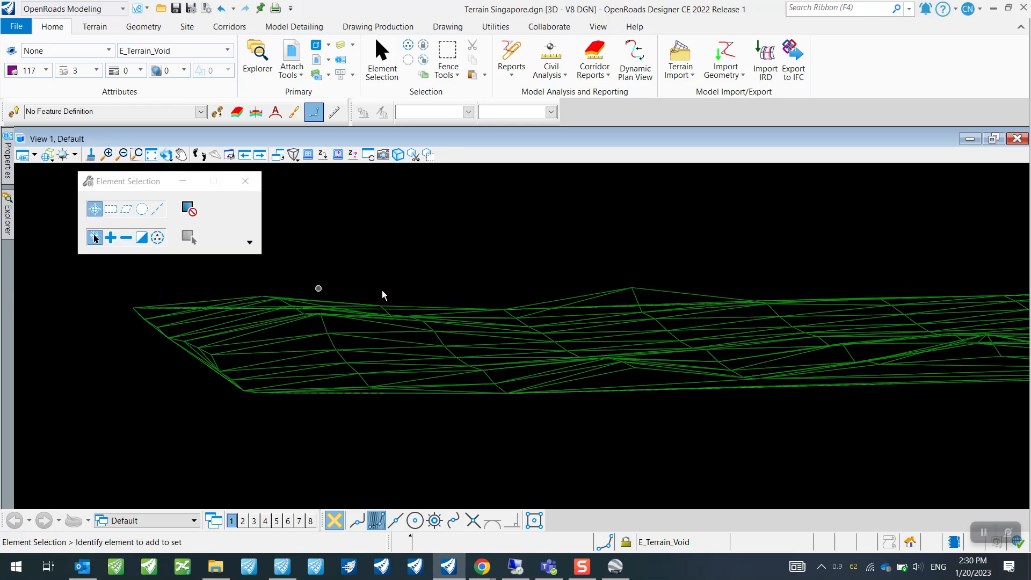
mouse_move(421, 318)
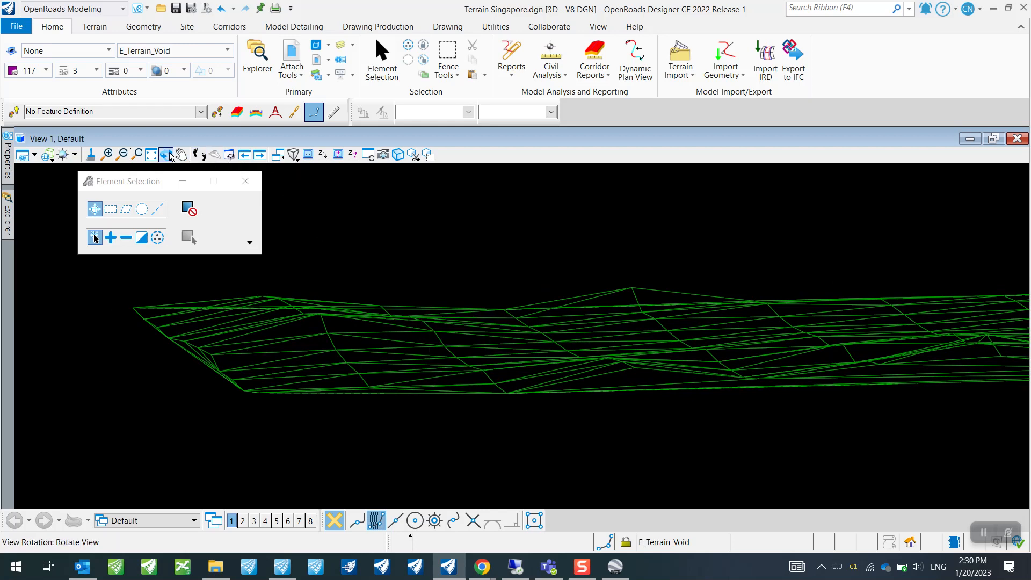
left_click(164, 155)
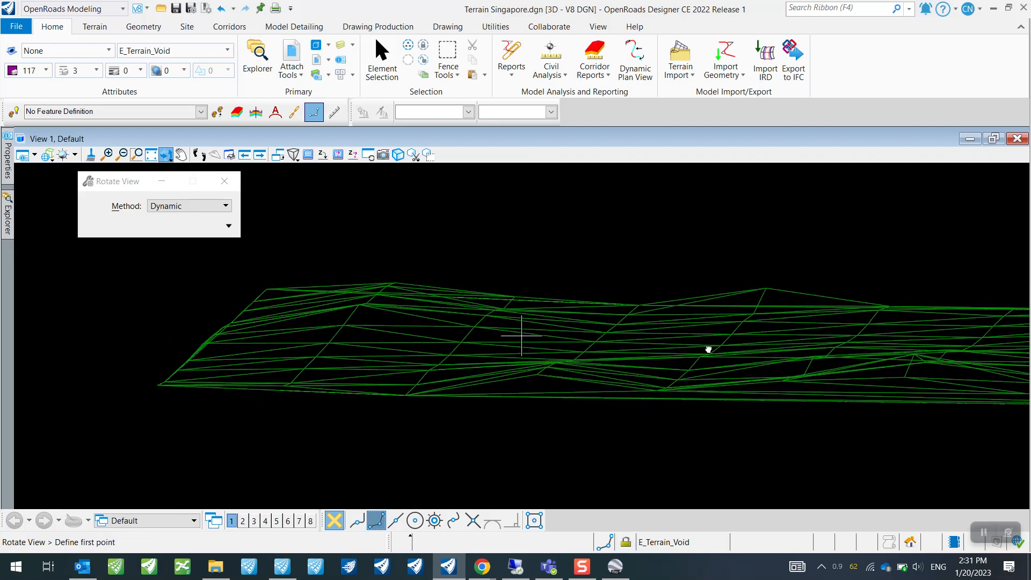